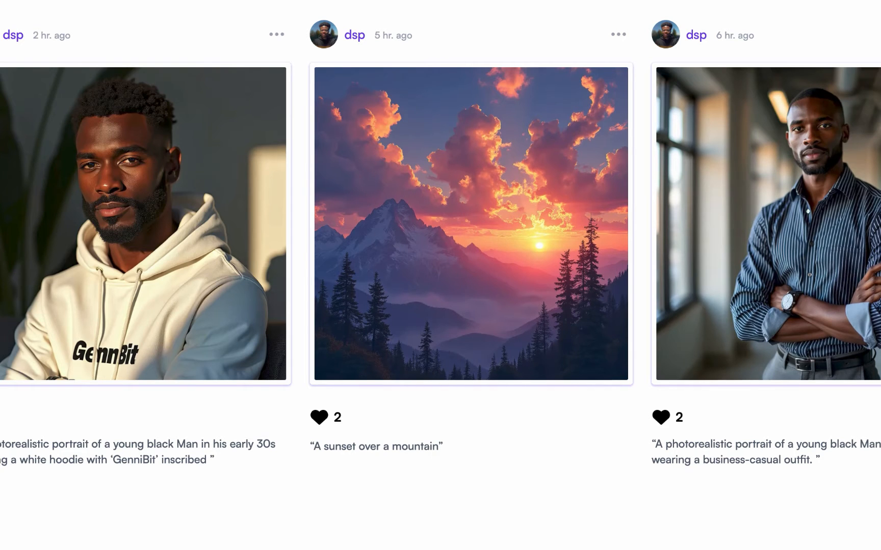
- Scroll through the X post's AI-generated conference speaker photos in the media viewer
scroll(down, 3)
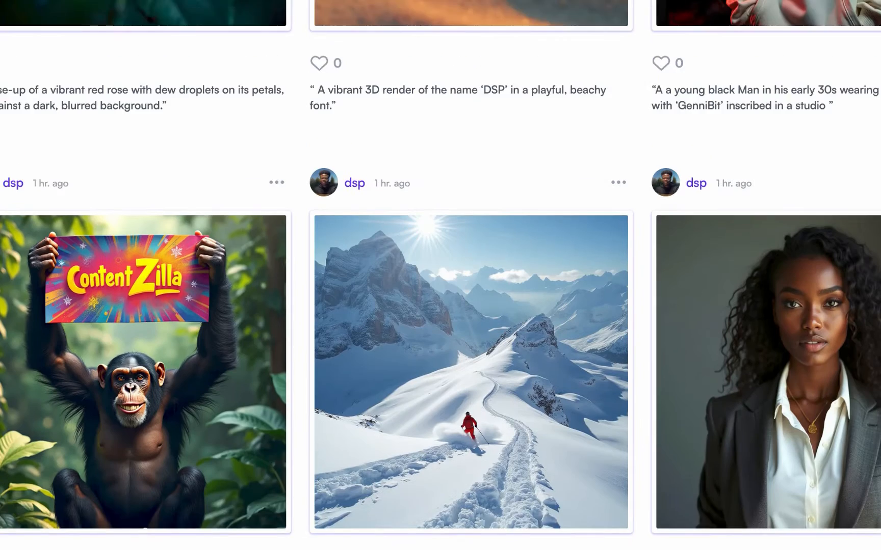
scroll(up, 3)
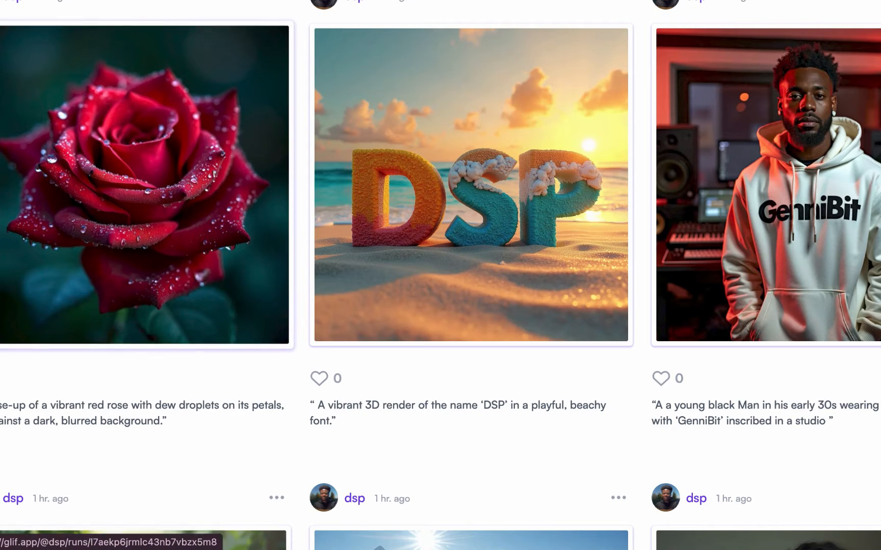
scroll(up, 3)
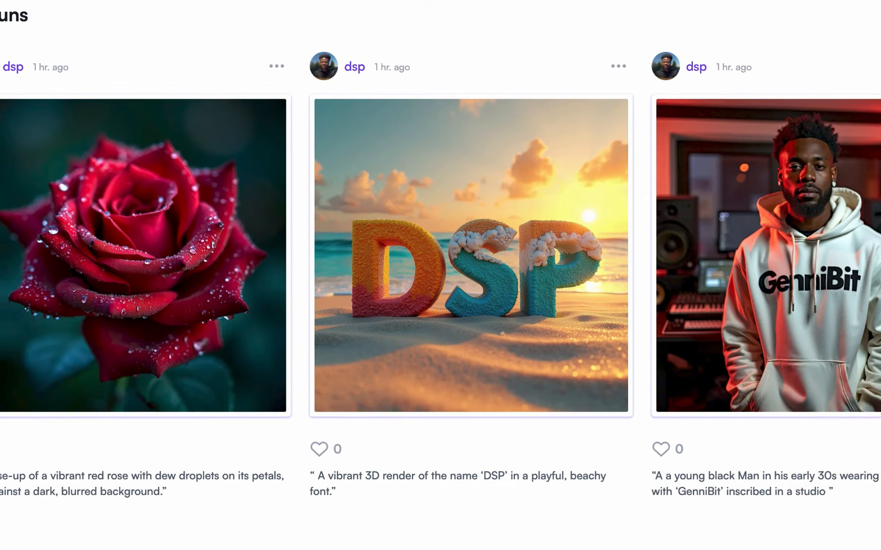
mouse_move(588, 38)
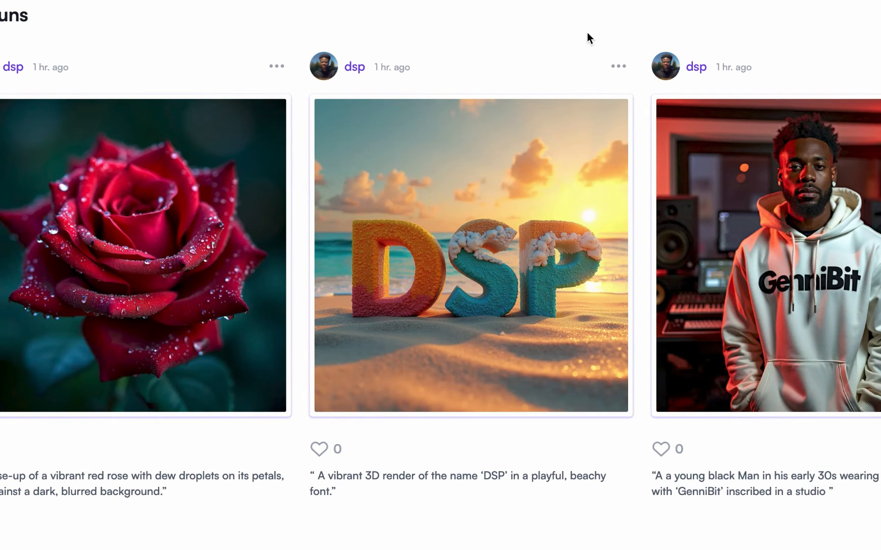
scroll(down, 3)
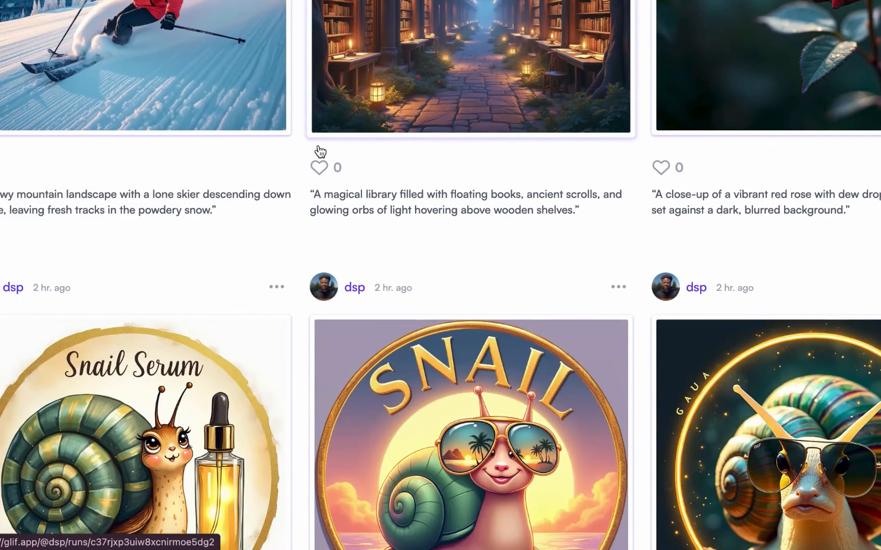
scroll(down, 3)
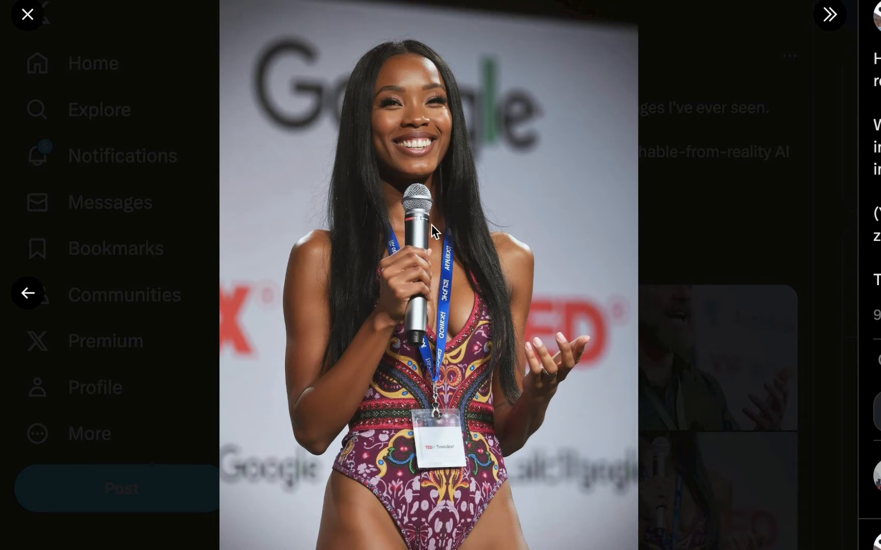
mouse_move(27, 293)
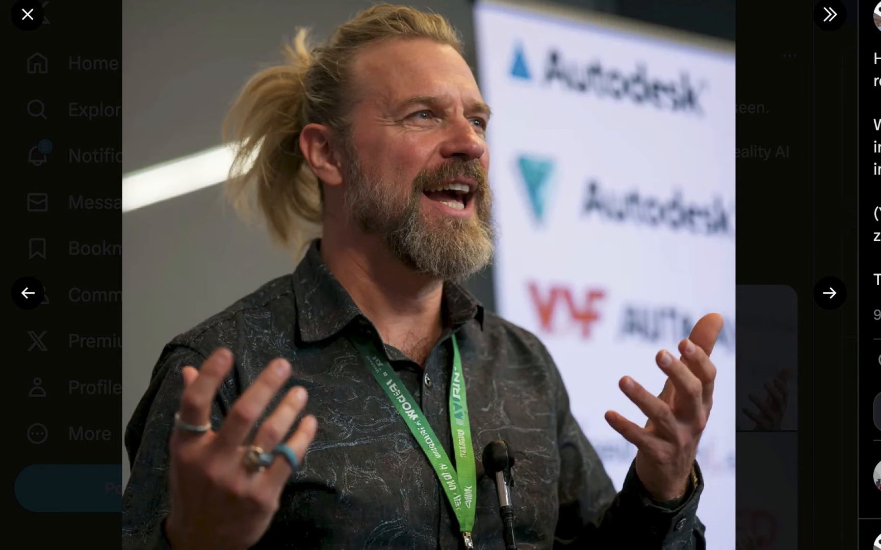
click(27, 15)
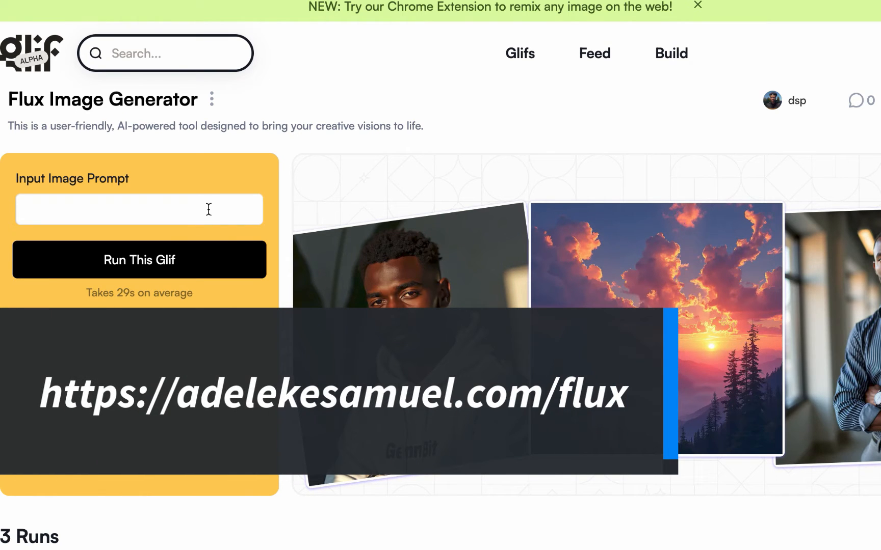
- Run the glif on the young black woman business-casual portrait prompt and enlarge the result
text(A photorealistic portrait of a young black woman in her early 30s wearing a business-casual outfit.)
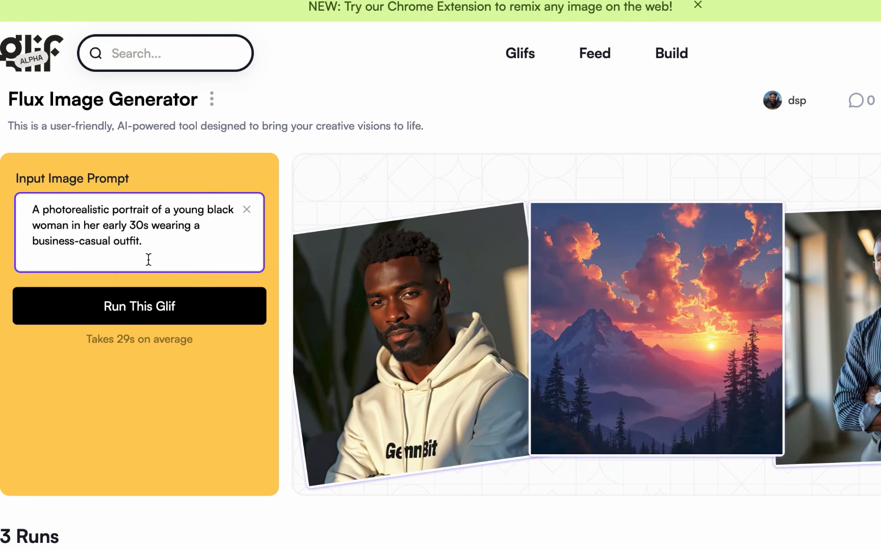
click(139, 306)
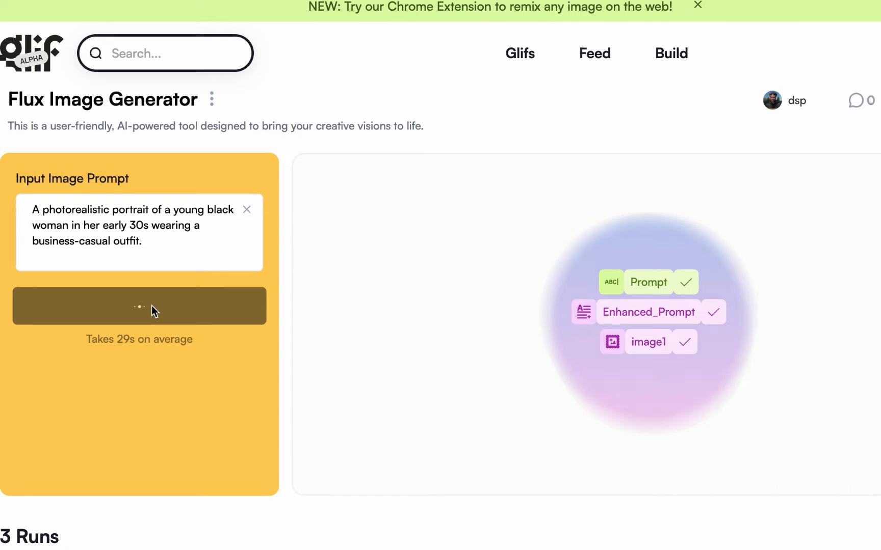
click(138, 306)
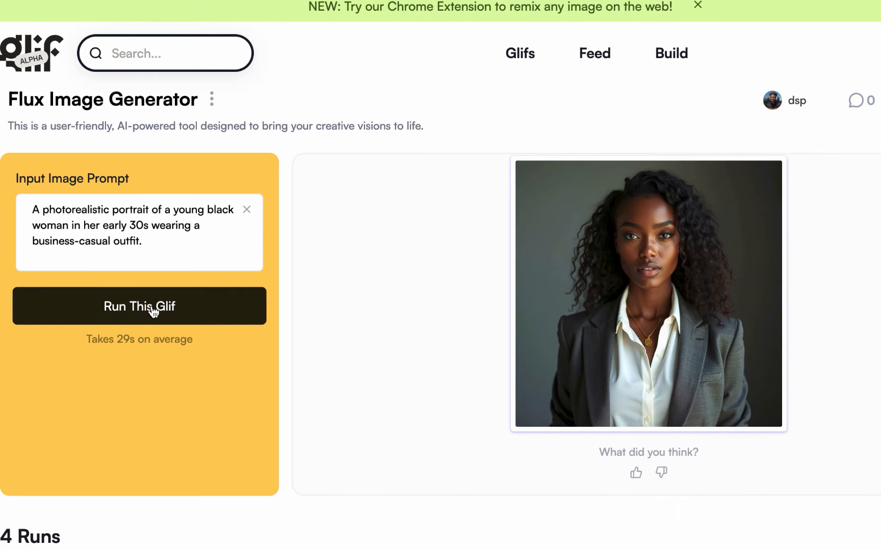
mouse_move(178, 320)
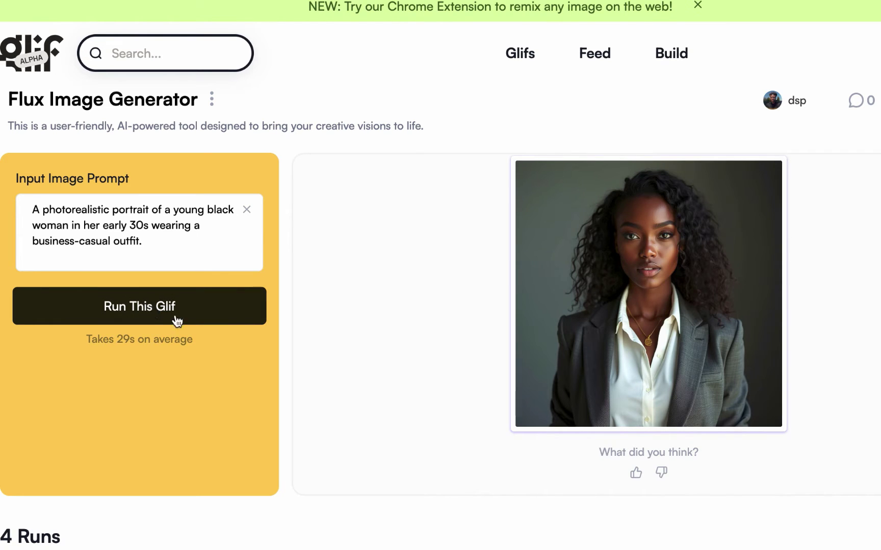
click(647, 292)
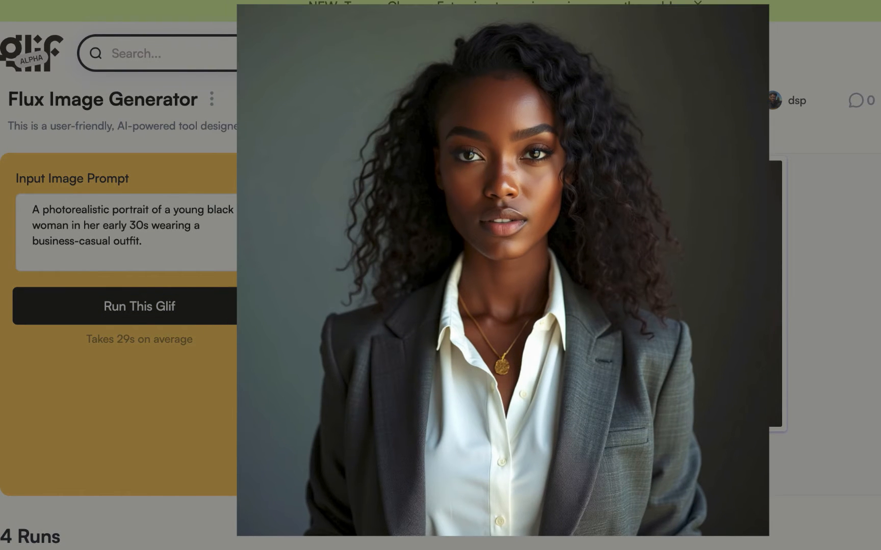
- Close the enlarged portrait and run the glif on the lone skier snowy mountain prompt
click(139, 306)
text(A snowy mountain landscape with a lone skier descending down a slope, leaving fresh tracks in the powdery snow)
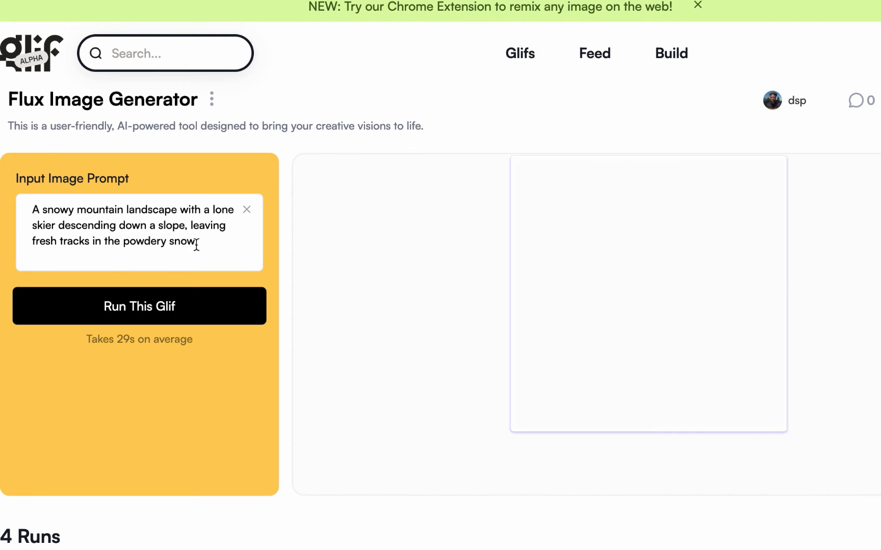
click(139, 306)
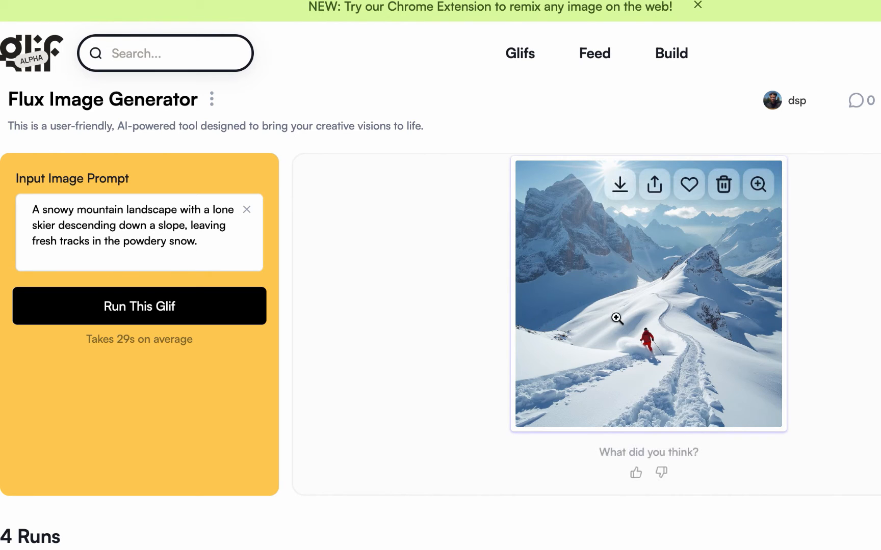
mouse_move(605, 256)
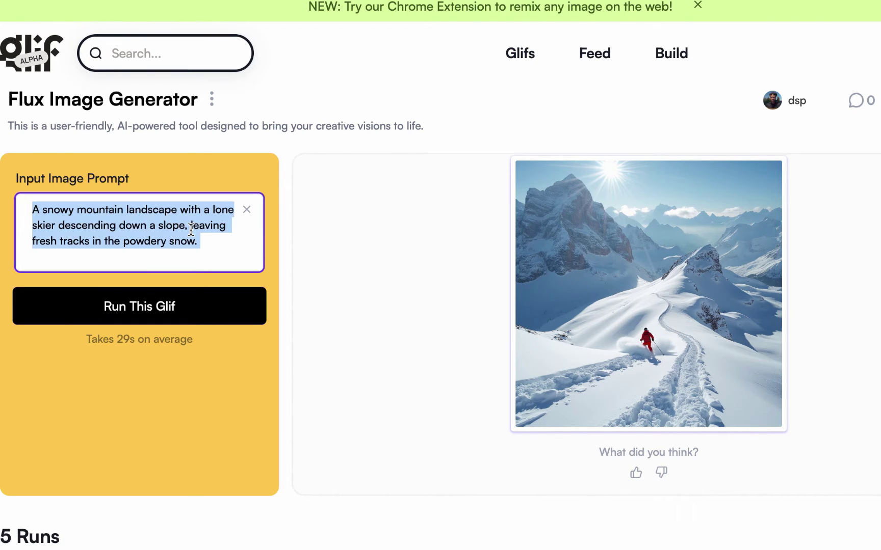
- Run the glif on the chimpanzee holding a colorful "ContentZilla" poster prompt
text(a chimpanzee proudly holding up a colorful "ContentZilla" poster with his two hands)
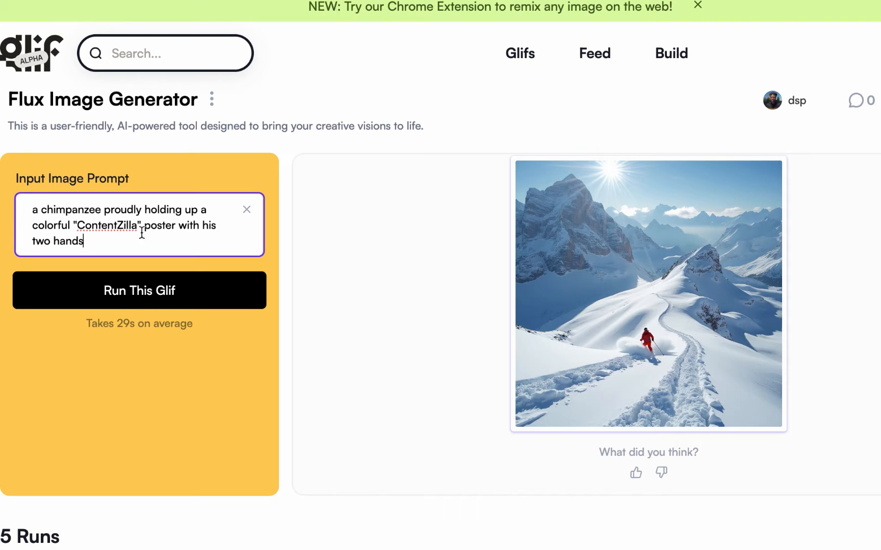
mouse_move(115, 266)
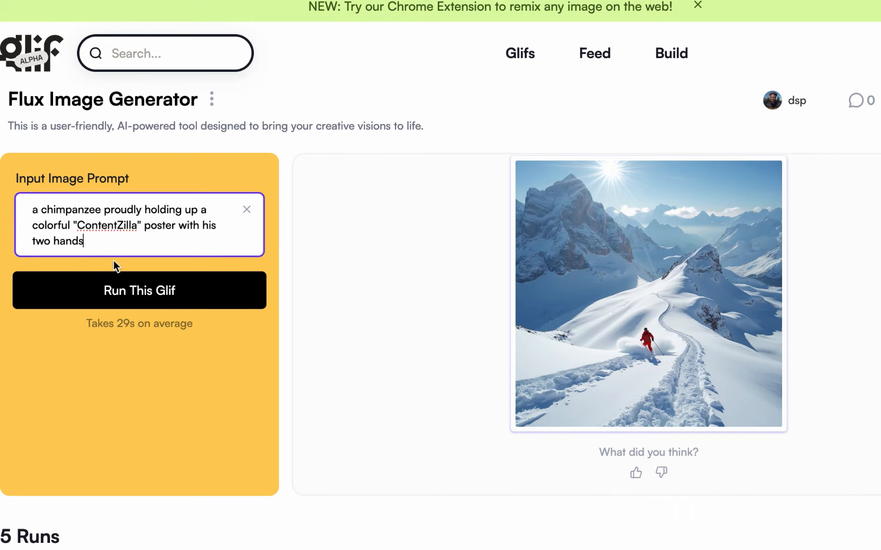
click(138, 289)
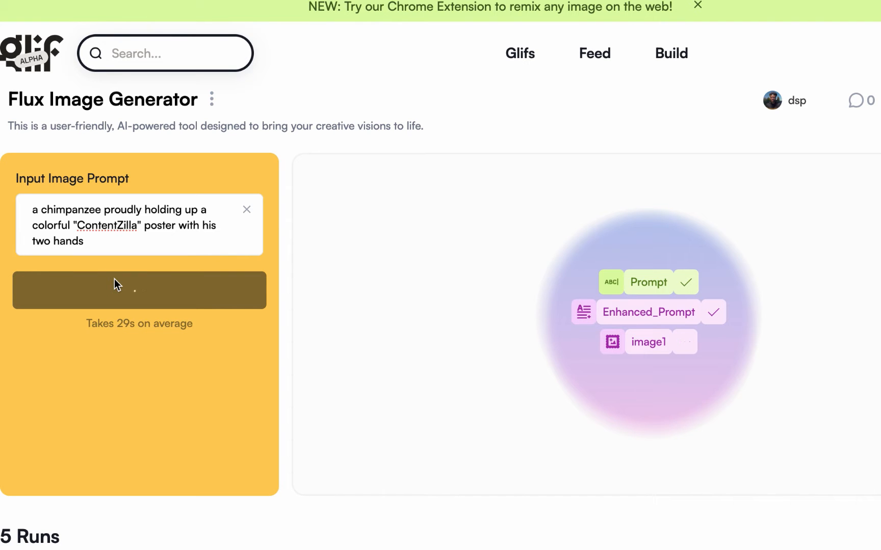
click(139, 291)
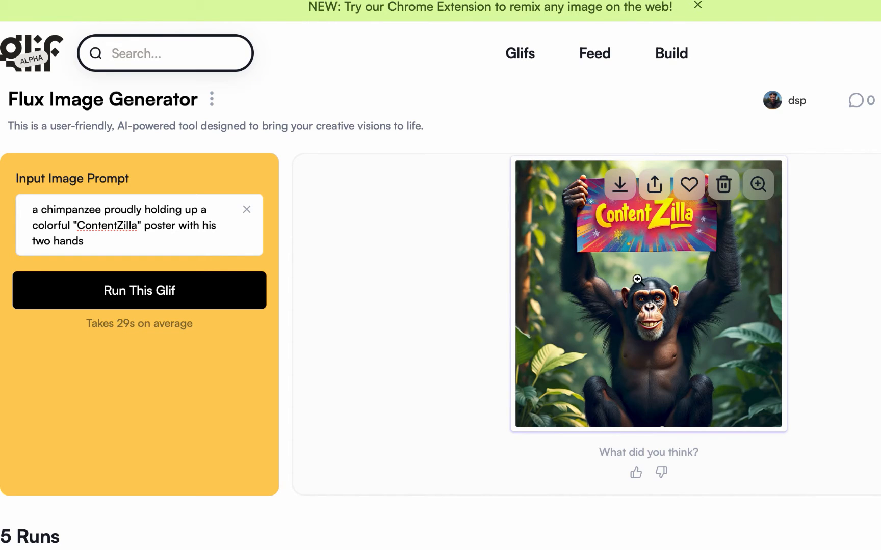
mouse_move(273, 74)
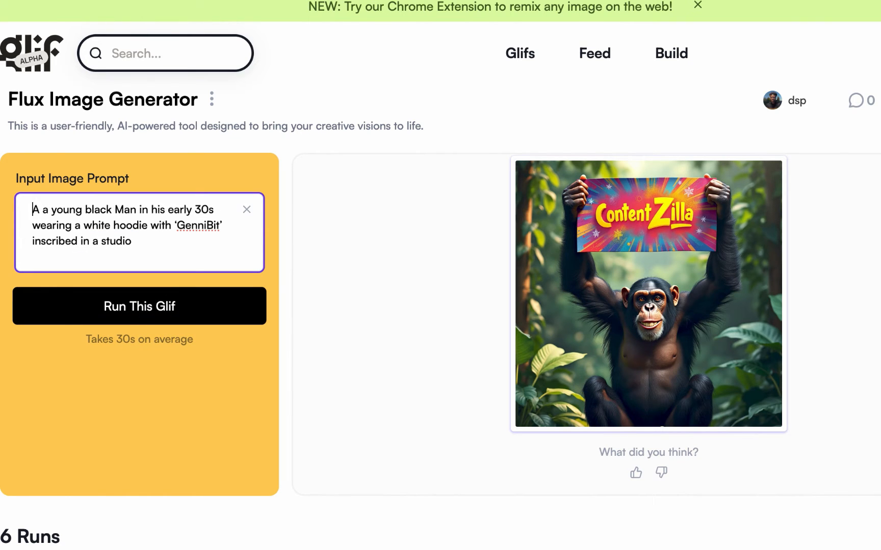
- Run the glif on the white GenniBit hoodie prompt and enlarge the generated portrait
click(139, 306)
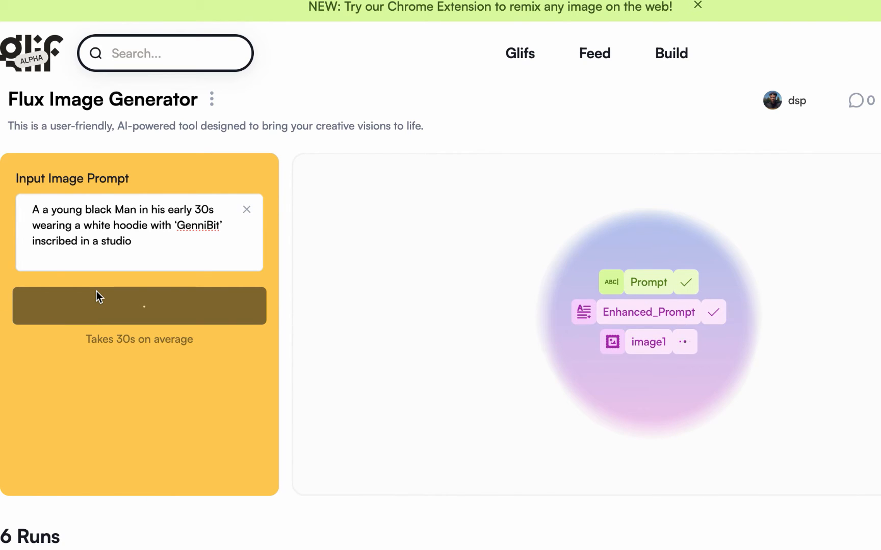
click(139, 306)
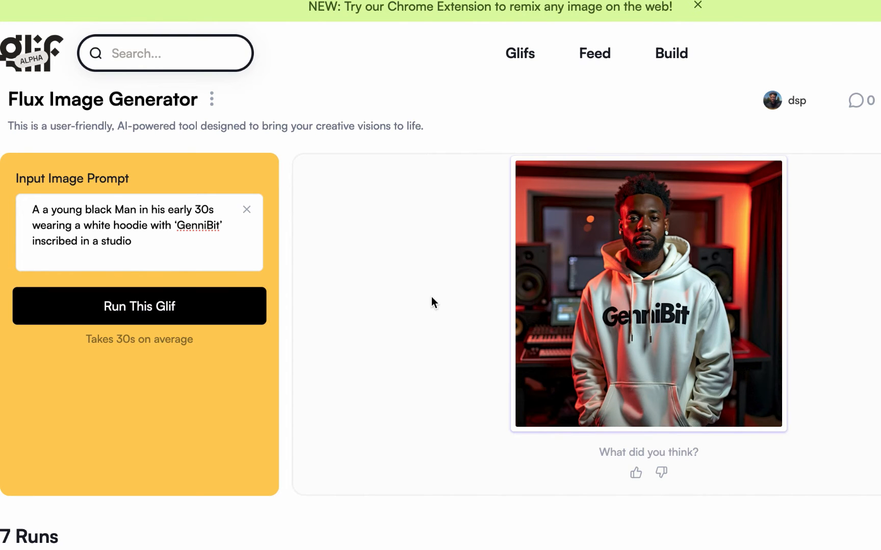
click(647, 293)
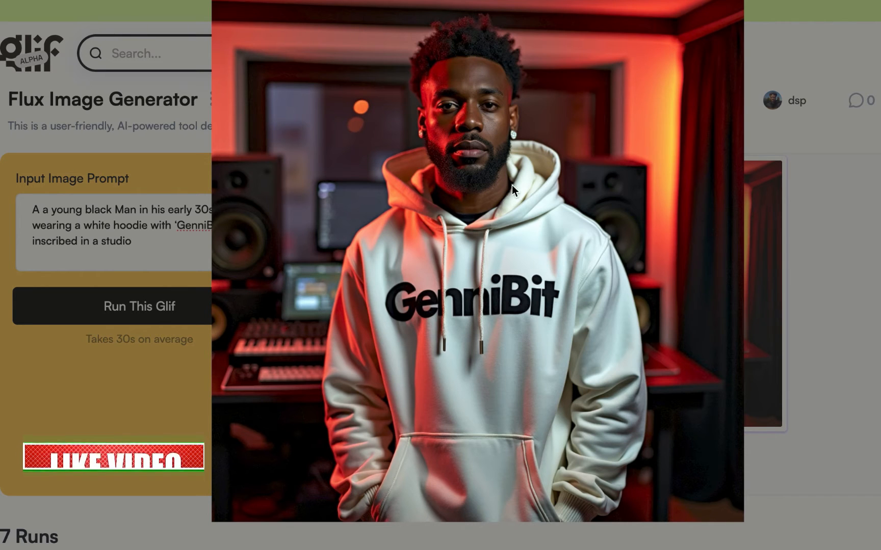
mouse_move(427, 311)
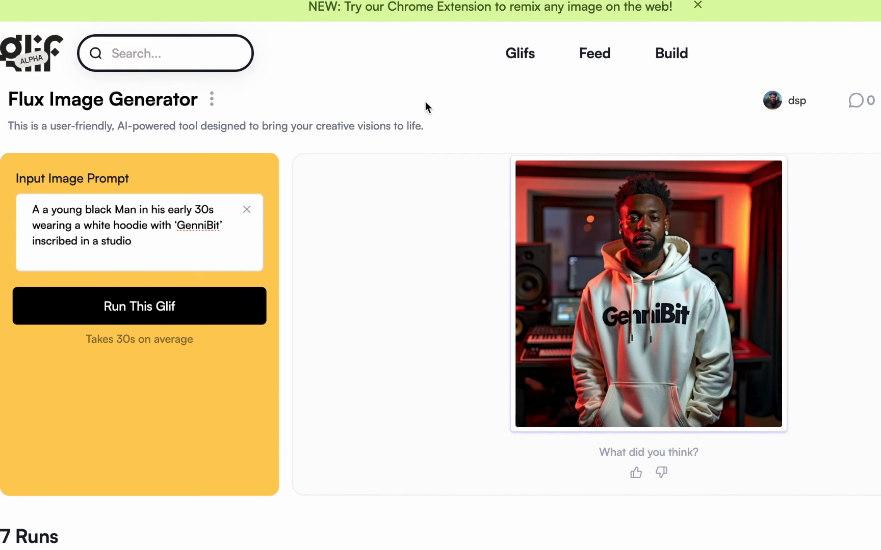
- Browse the run feed and view the office portrait run's details, then close them
click(138, 306)
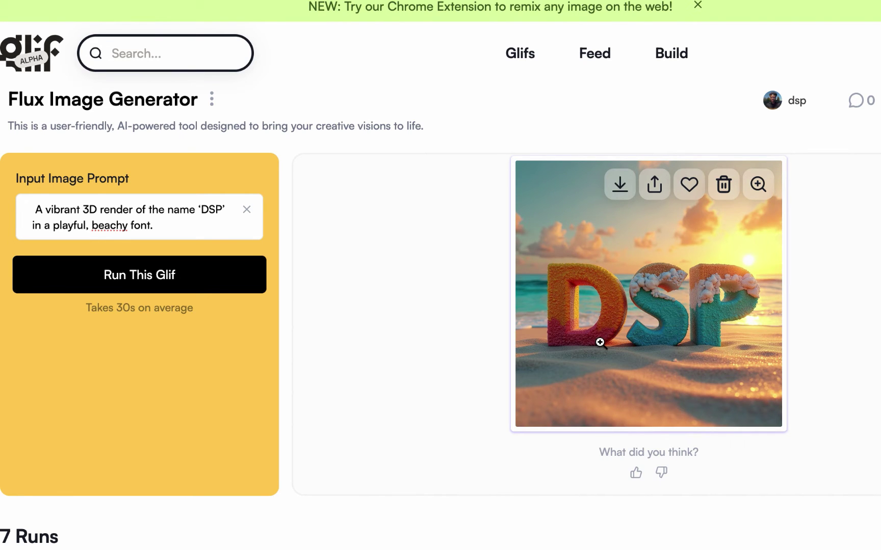
scroll(down, 3)
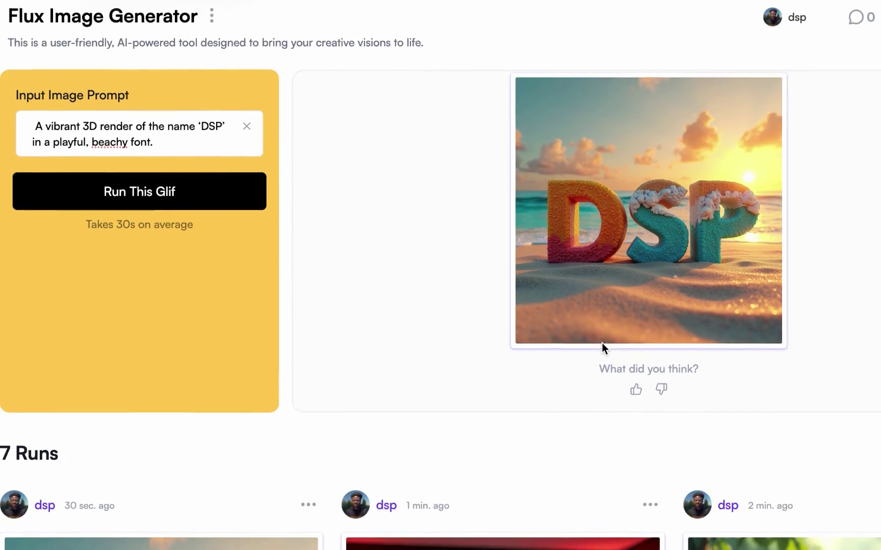
scroll(down, 3)
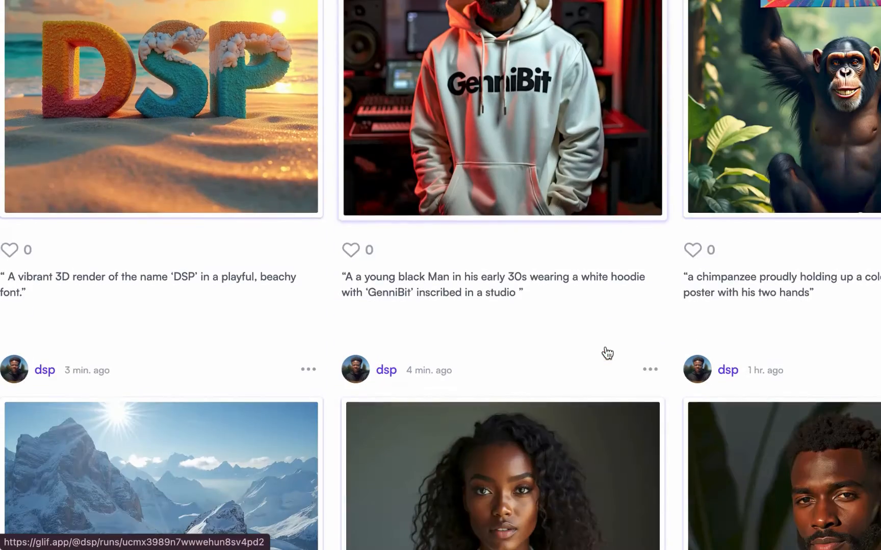
scroll(down, 3)
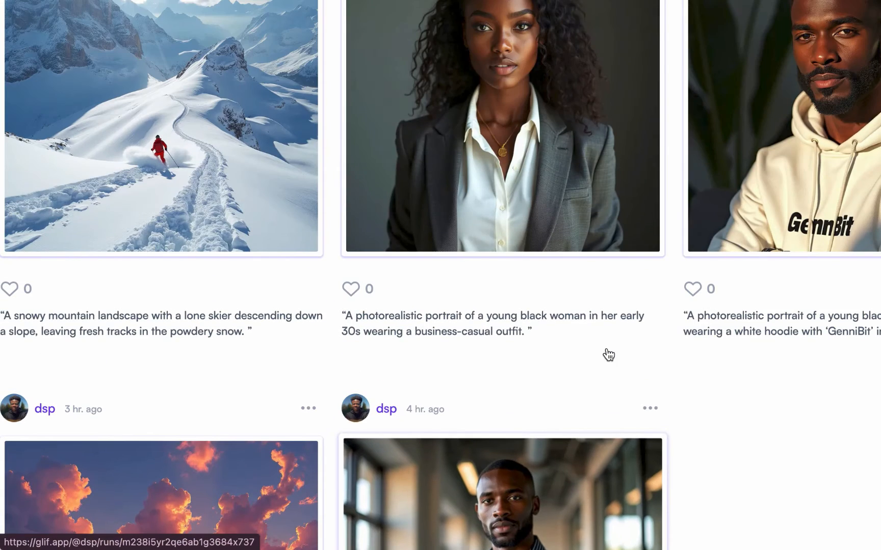
click(501, 495)
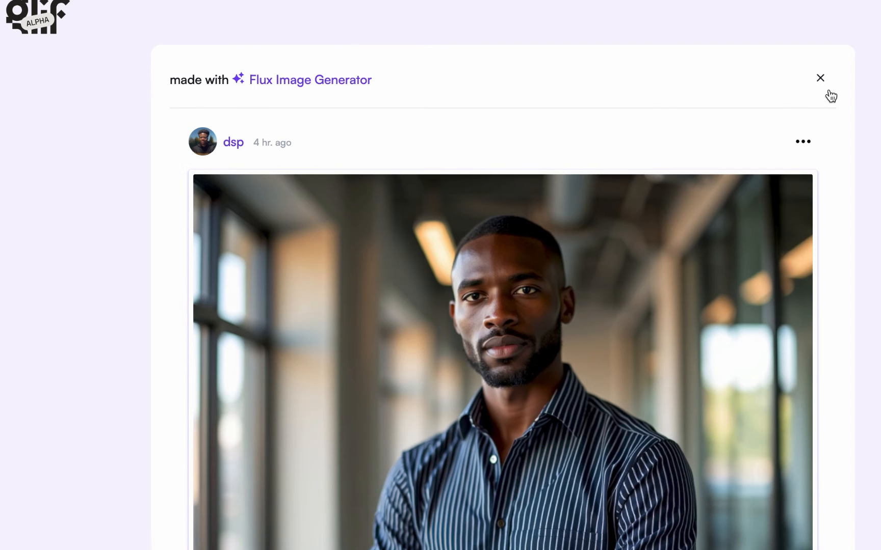
click(820, 78)
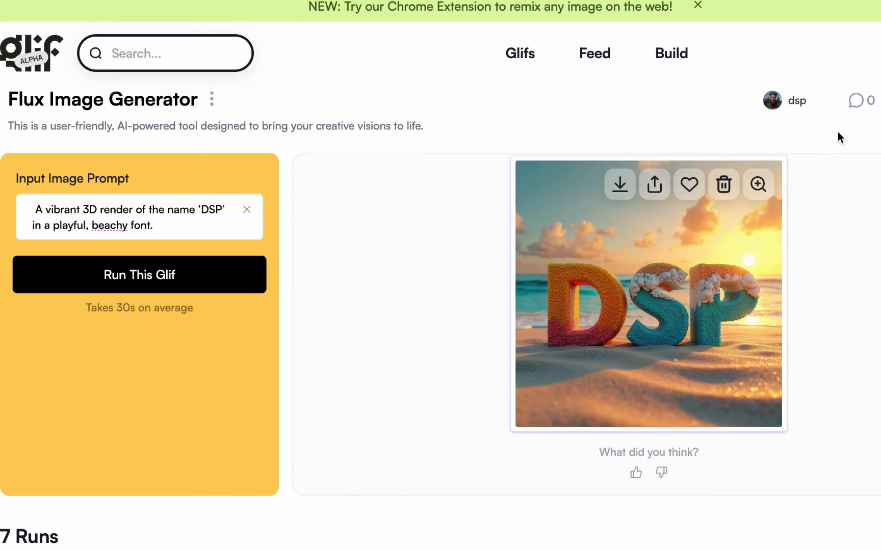
mouse_move(634, 474)
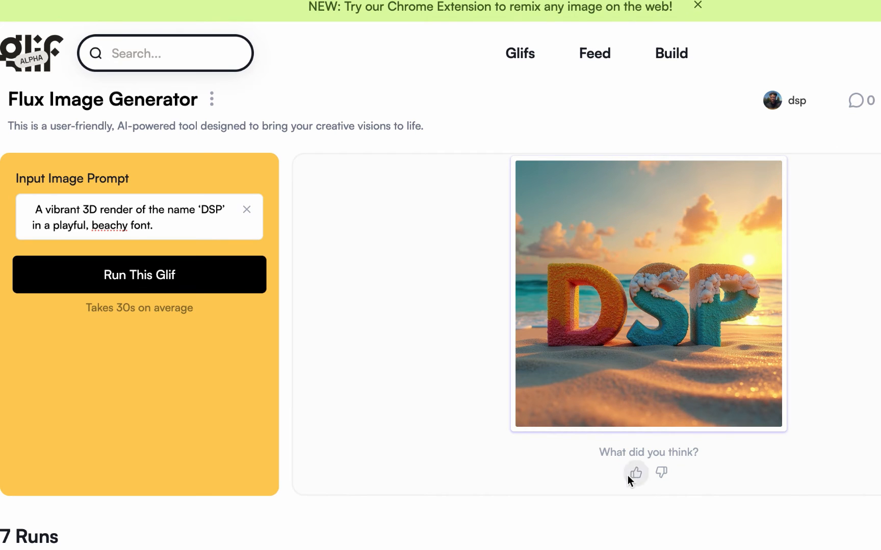
- Rate the DSP beach lettering image thumbs-up and go to the glif builder
click(635, 472)
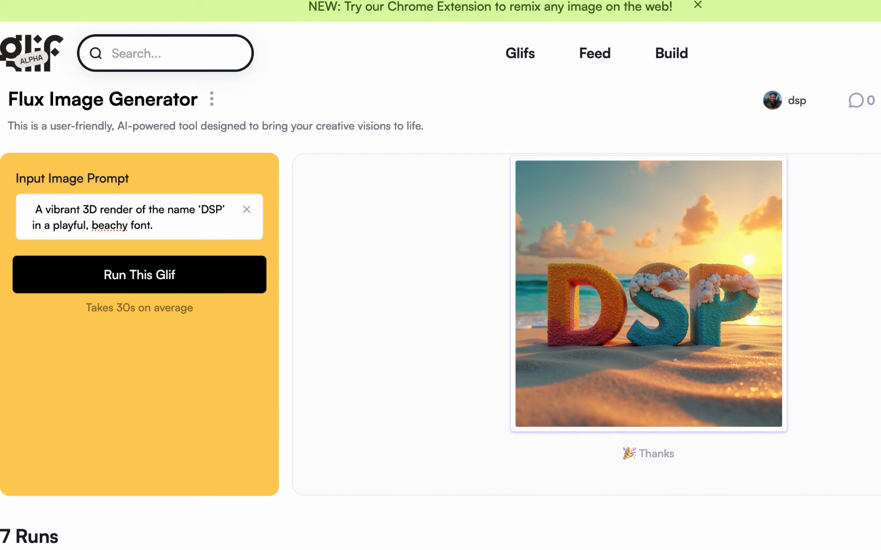
mouse_move(671, 53)
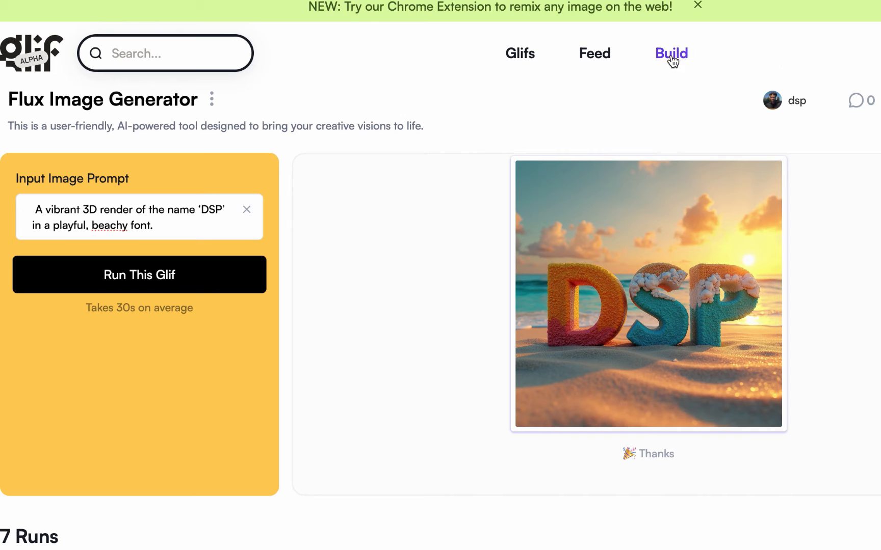
mouse_move(670, 54)
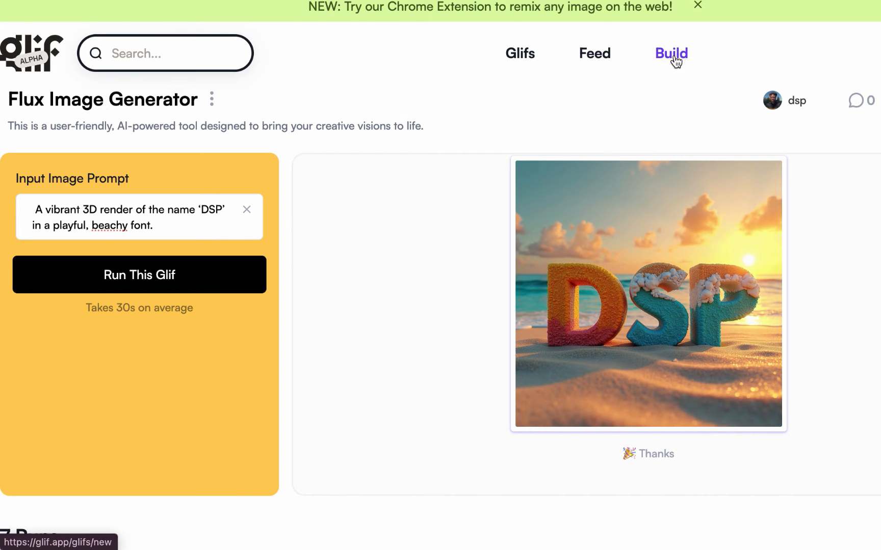
click(671, 53)
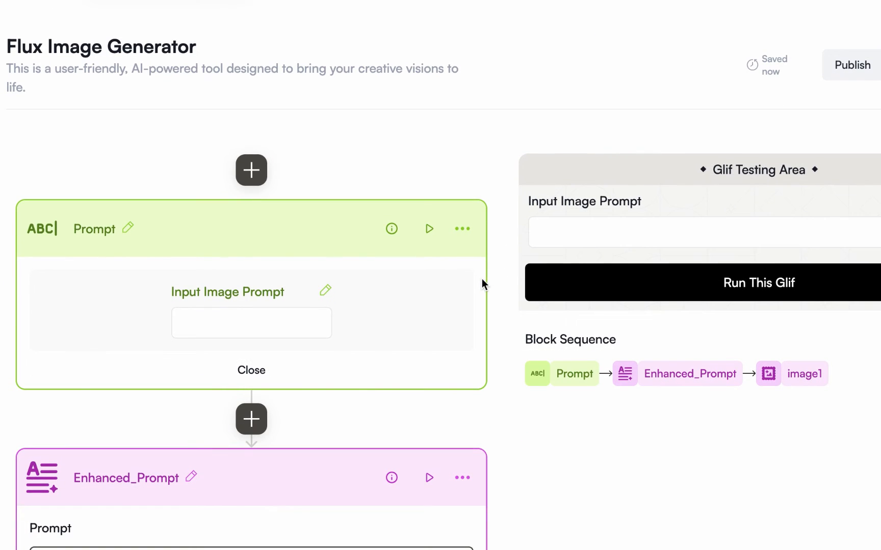
mouse_move(220, 308)
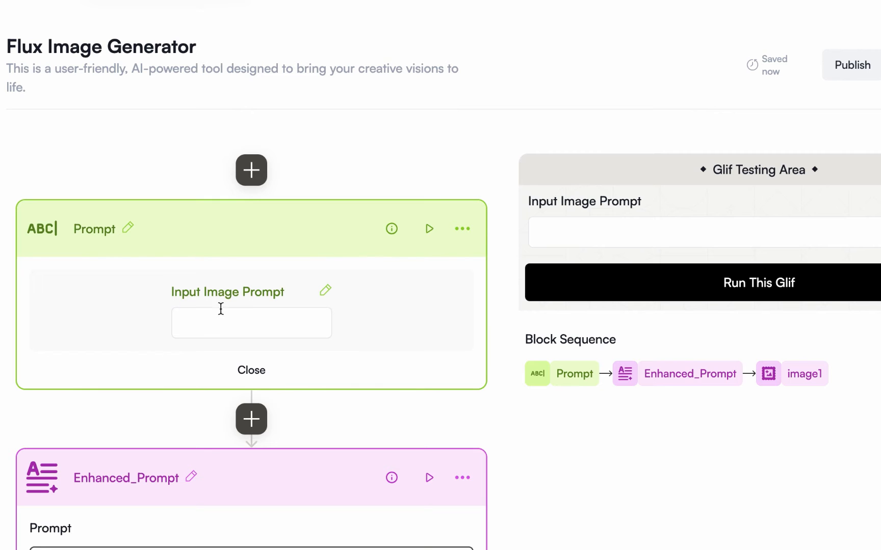
click(251, 170)
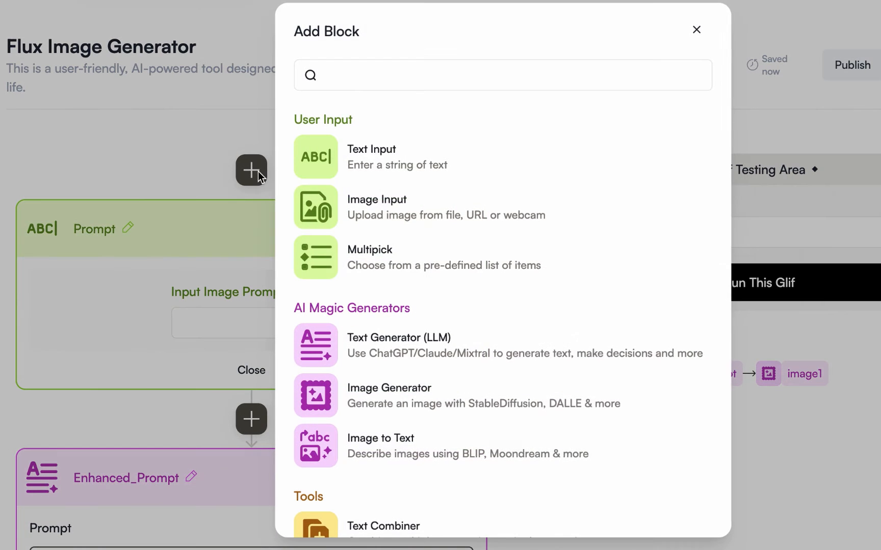
mouse_move(185, 122)
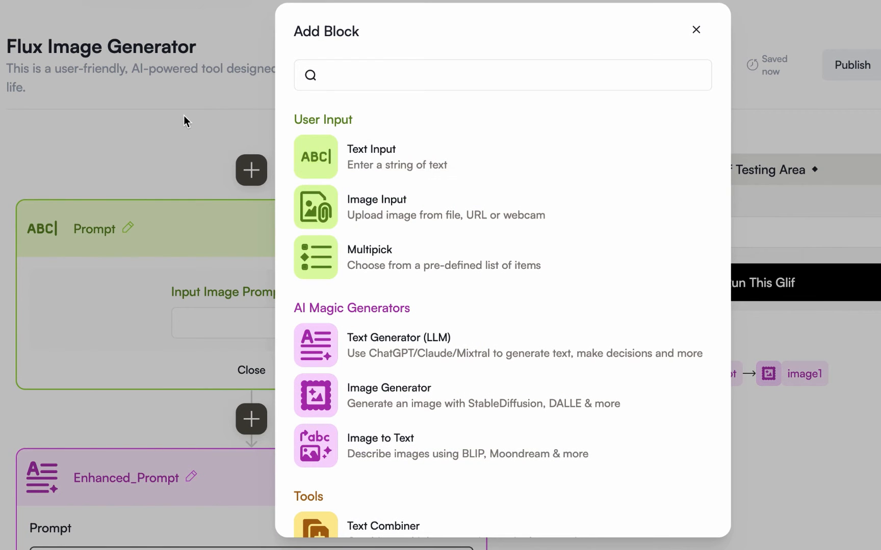
click(695, 30)
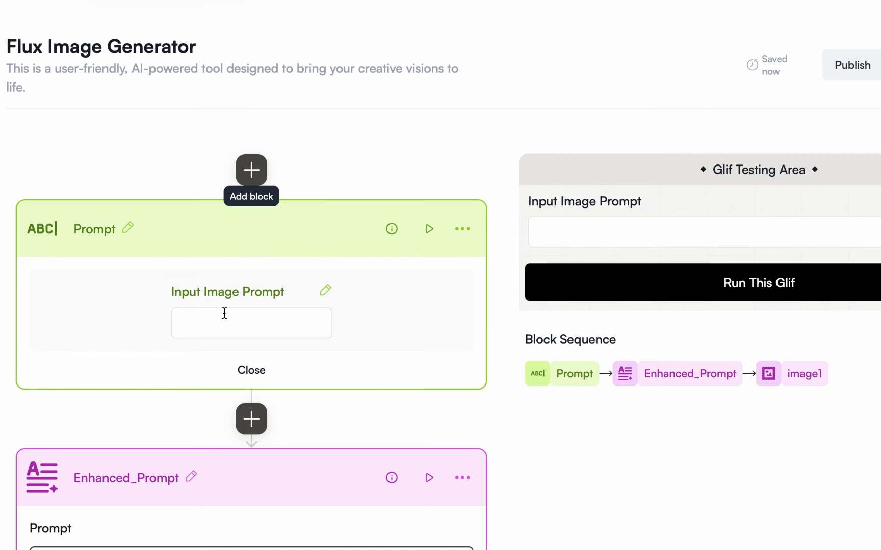
mouse_move(92, 237)
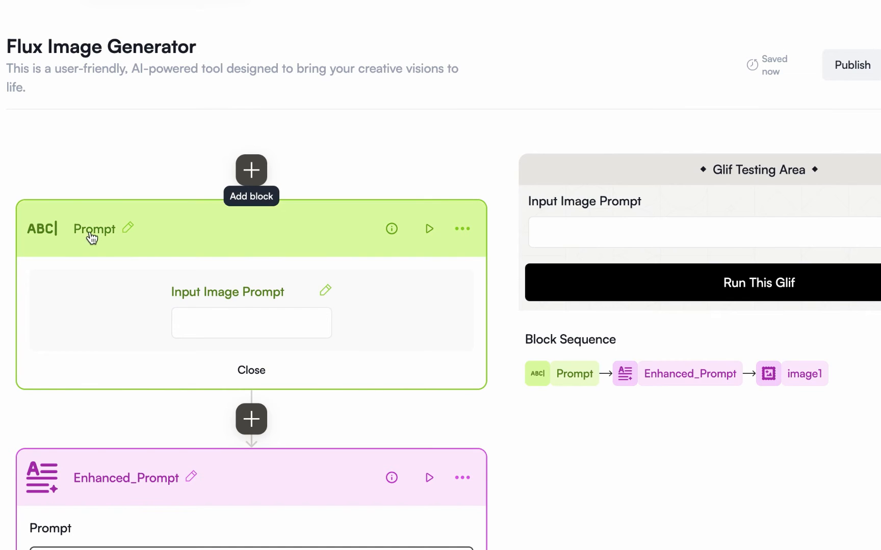
double_click(93, 229)
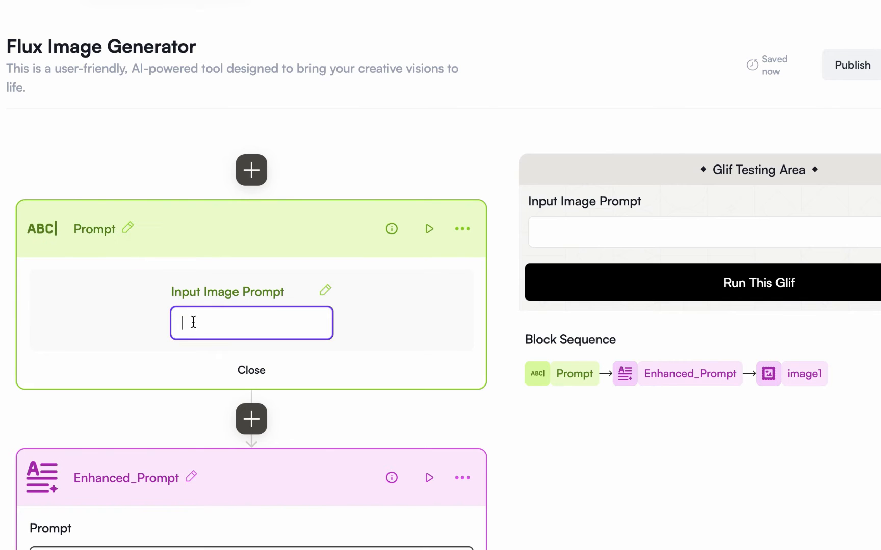
mouse_move(103, 217)
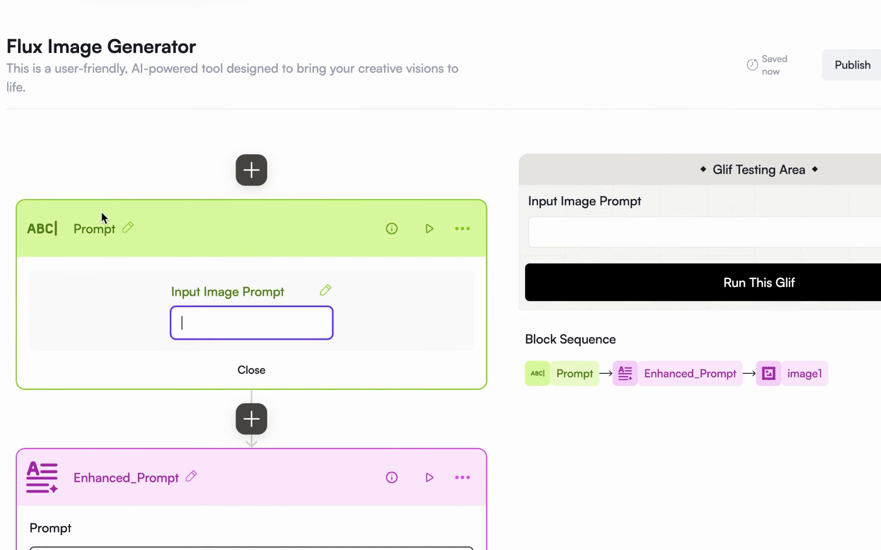
scroll(down, 3)
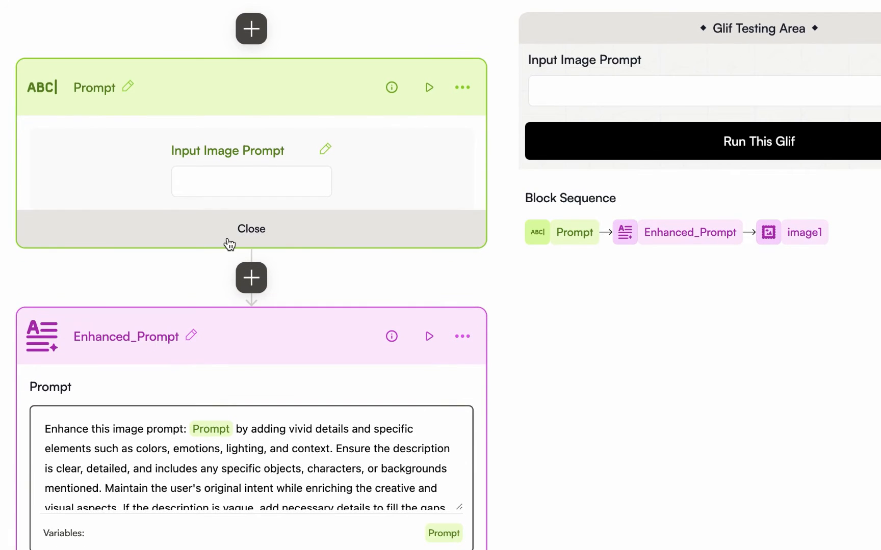
mouse_move(250, 275)
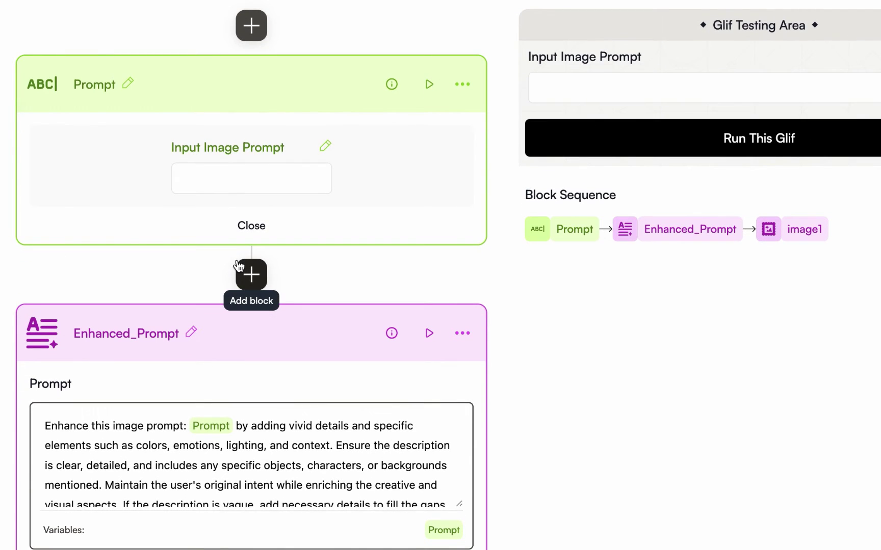
scroll(down, 3)
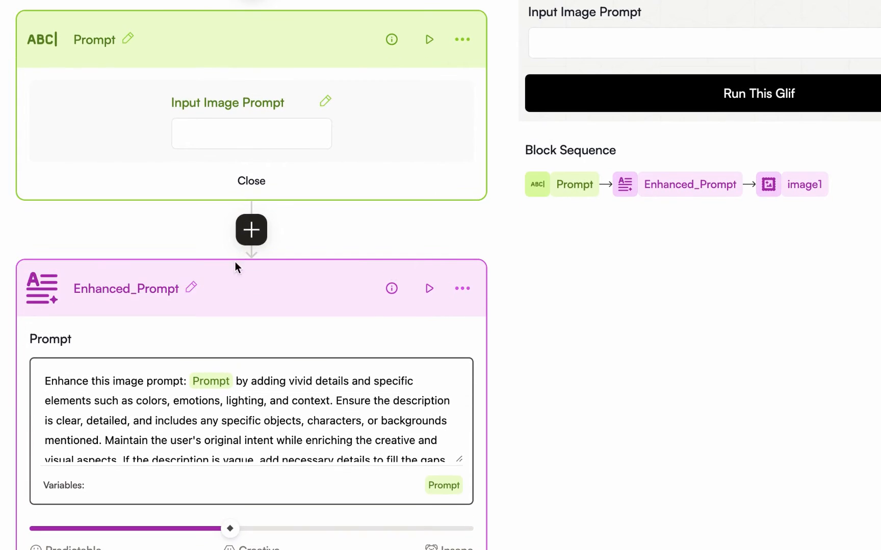
scroll(down, 3)
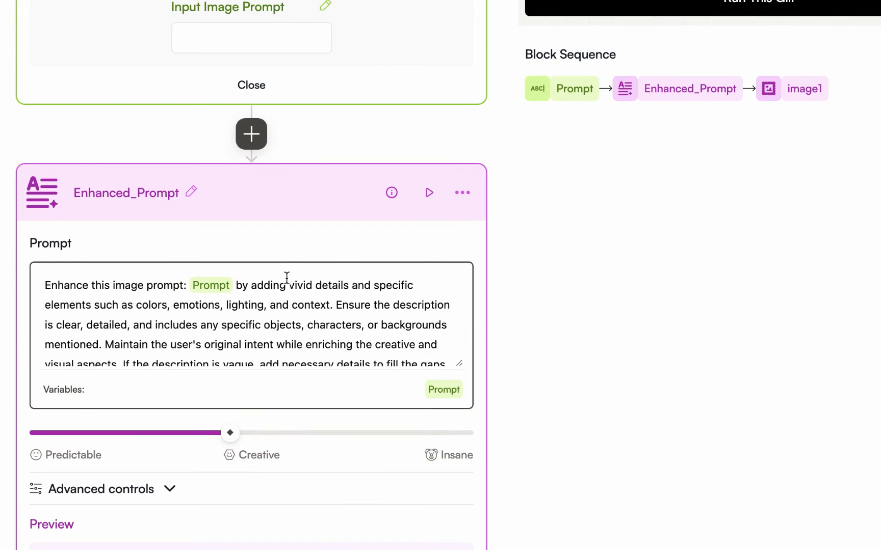
scroll(up, 3)
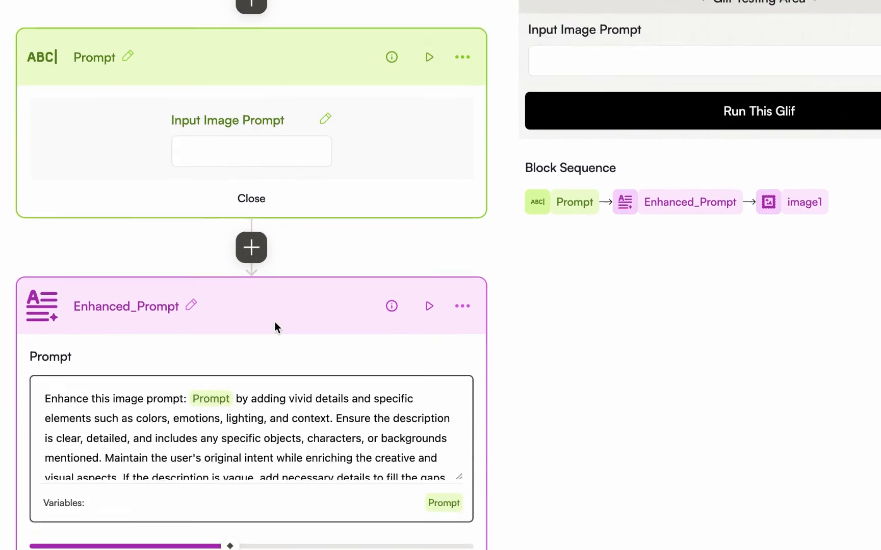
click(251, 248)
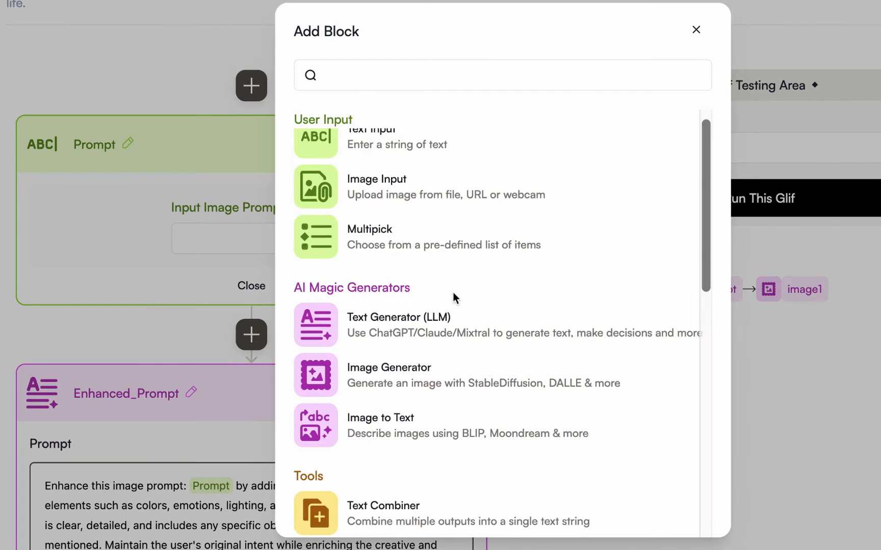
mouse_move(430, 324)
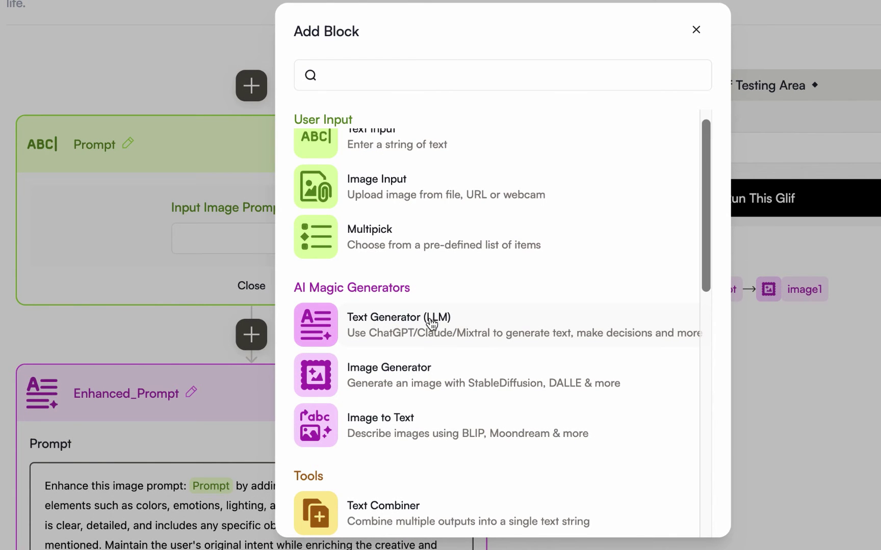
mouse_move(6, 317)
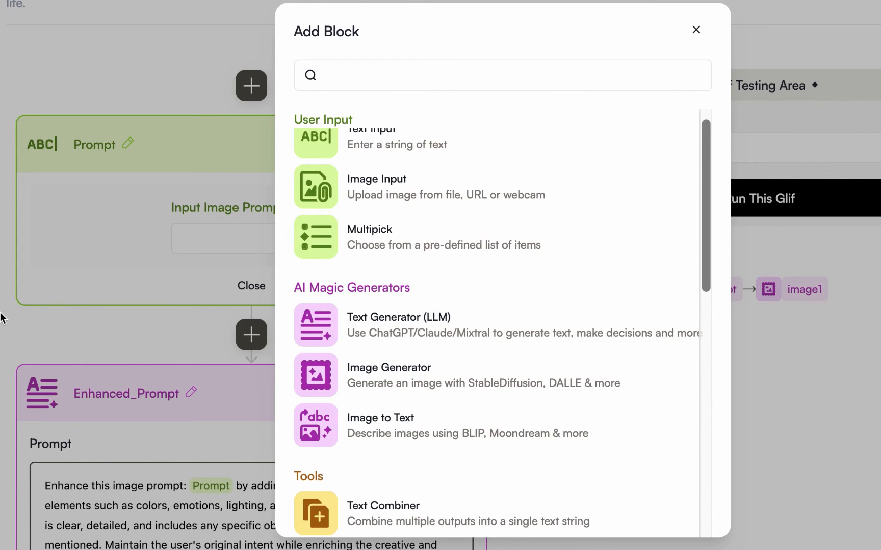
click(695, 30)
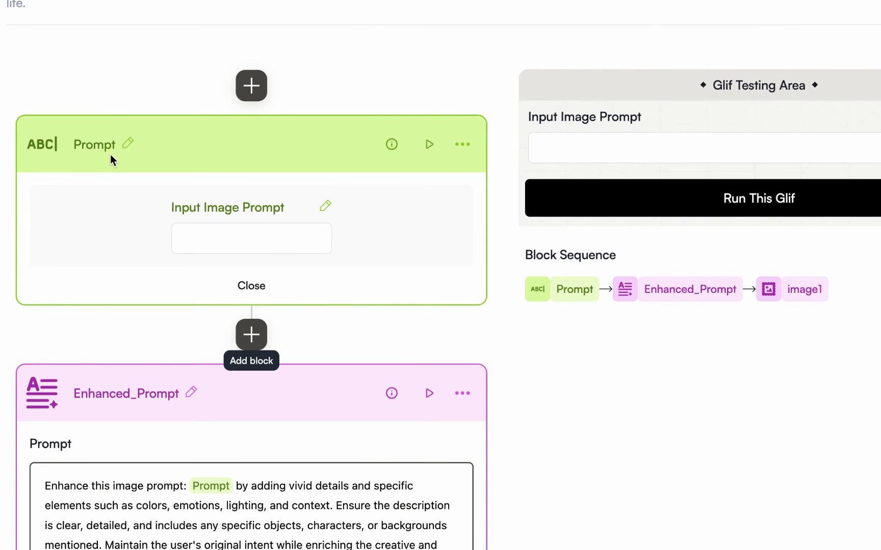
scroll(down, 3)
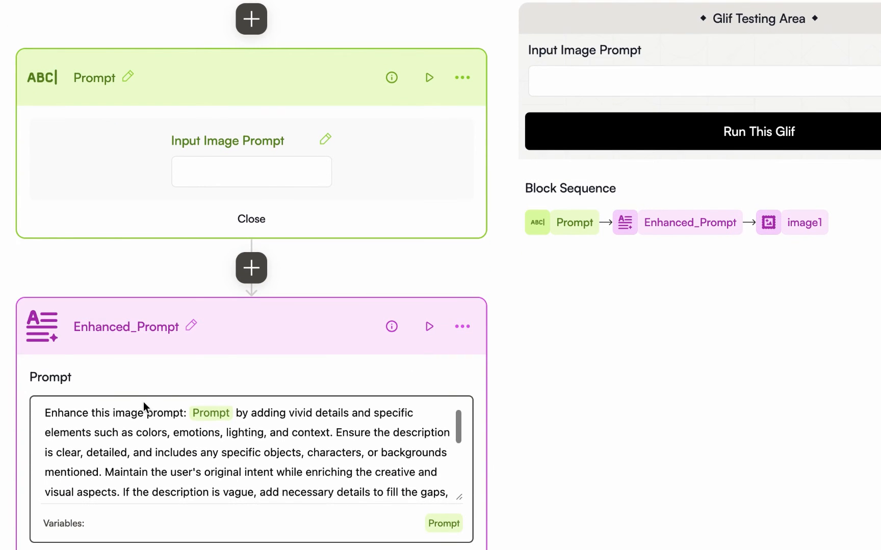
scroll(down, 3)
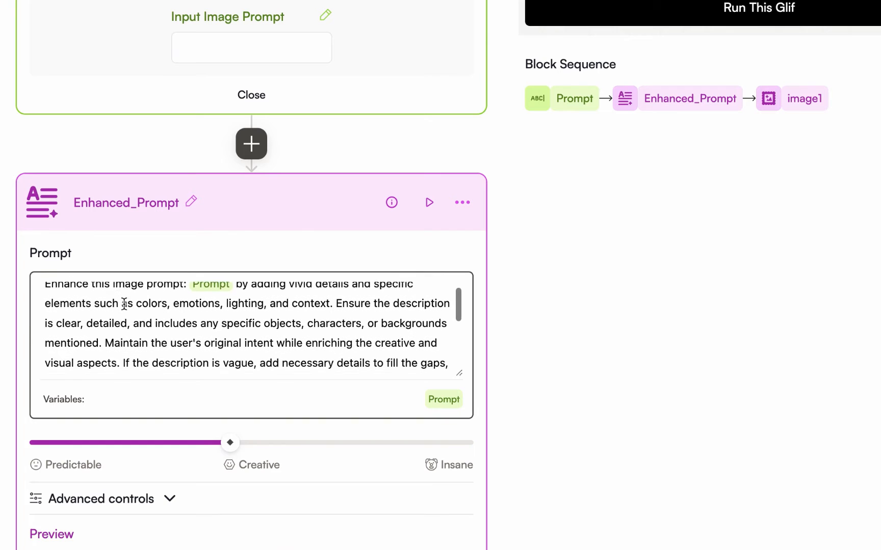
scroll(down, 3)
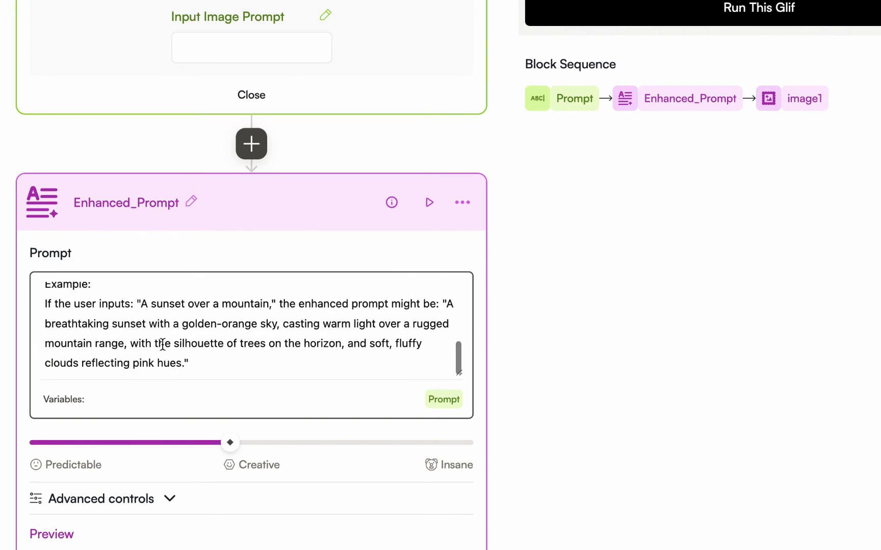
scroll(down, 3)
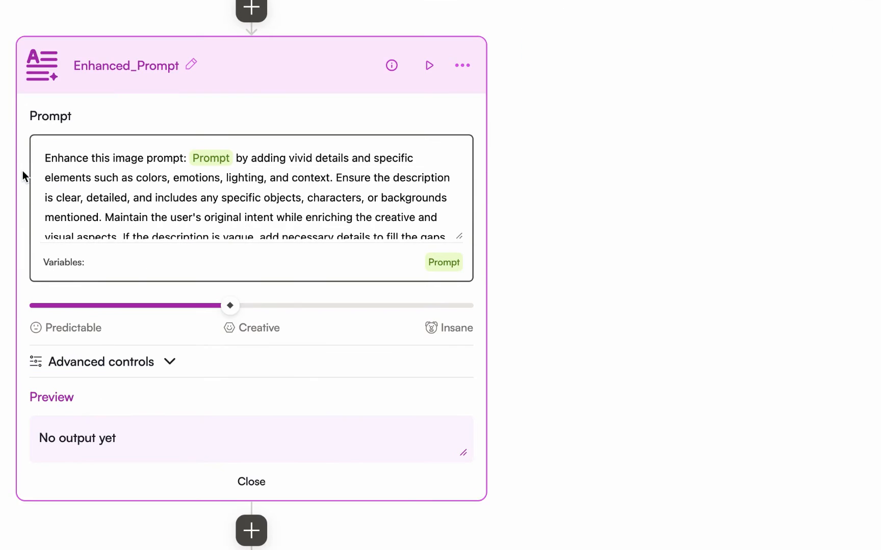
scroll(up, 3)
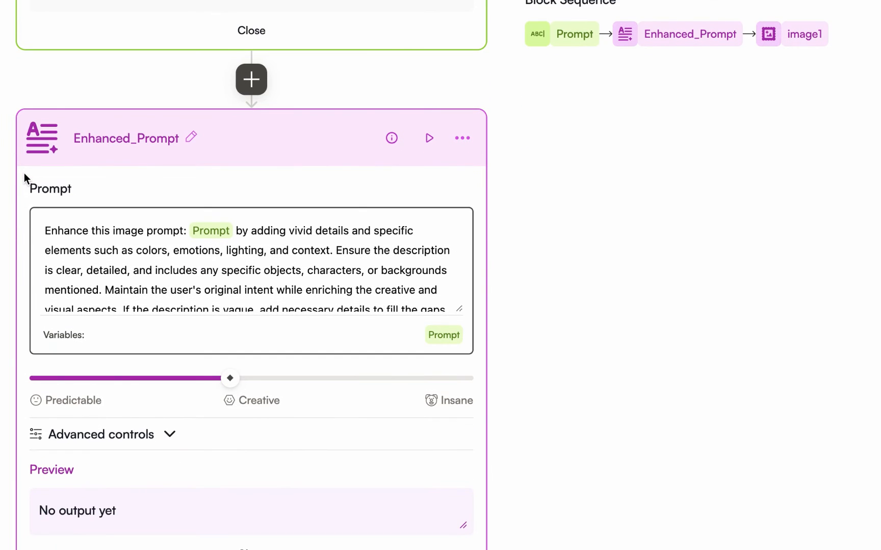
scroll(down, 3)
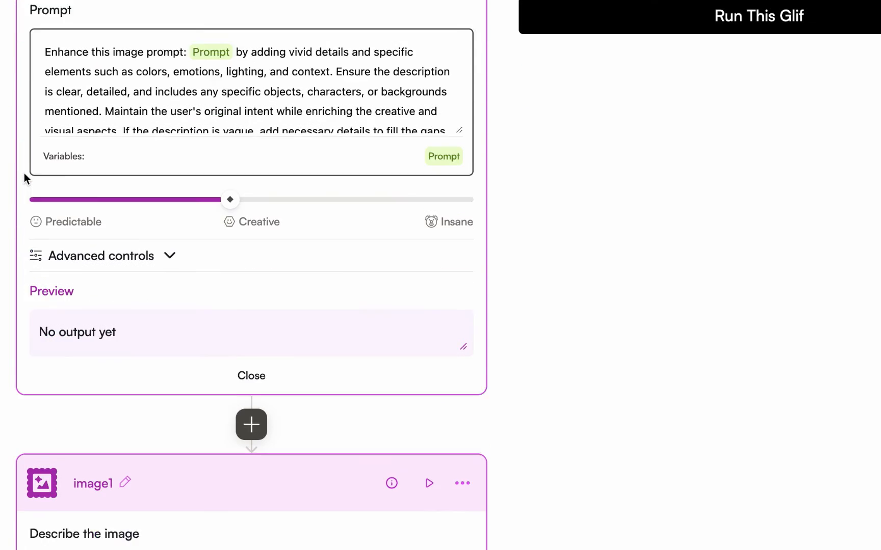
scroll(down, 3)
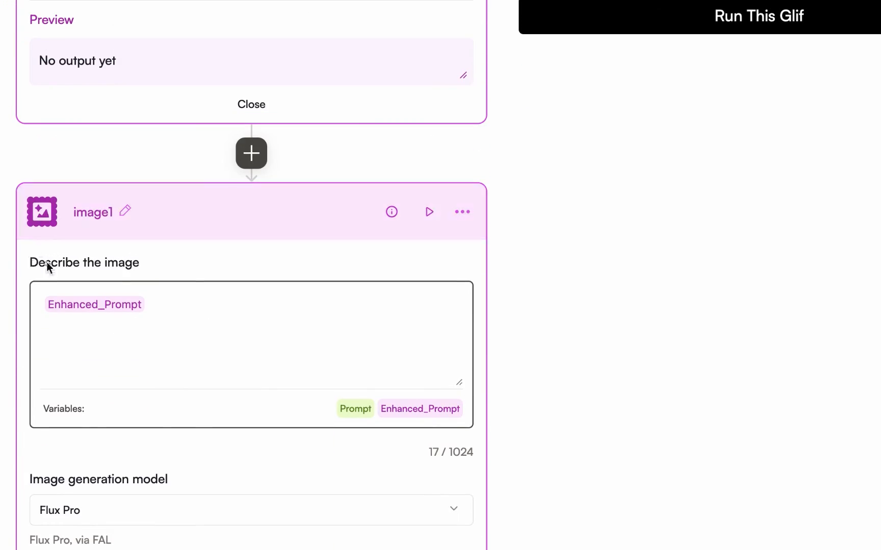
mouse_move(260, 180)
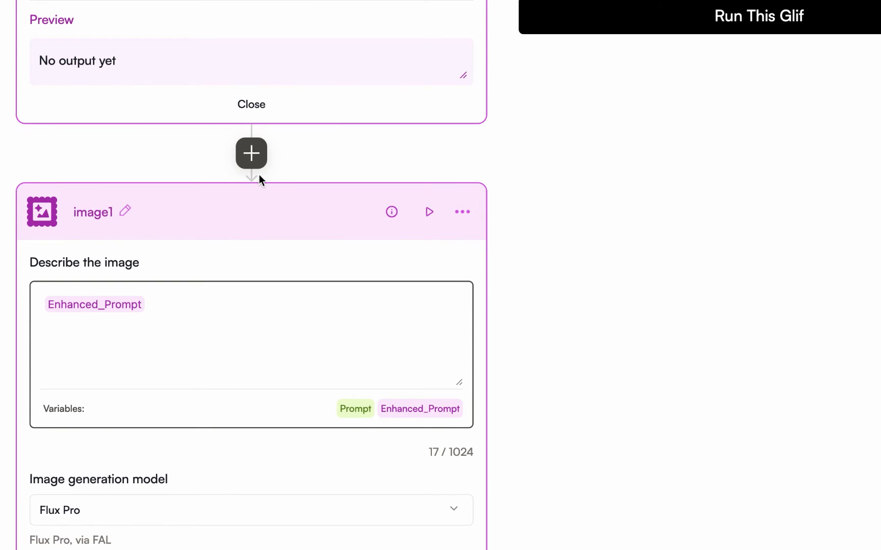
click(250, 153)
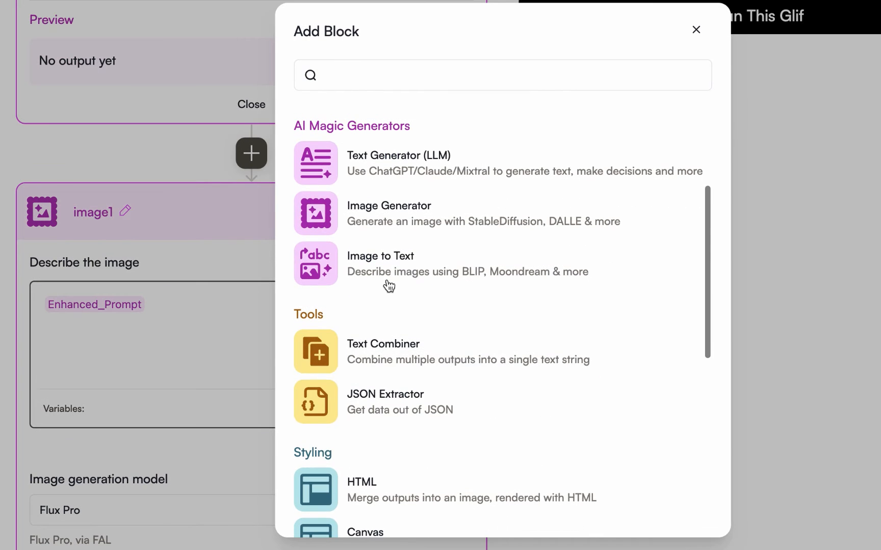
mouse_move(388, 213)
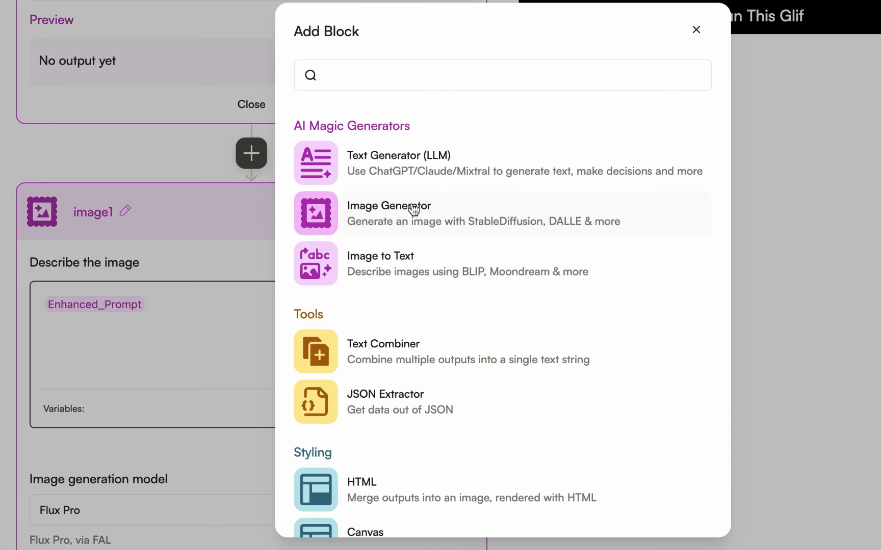
mouse_move(394, 216)
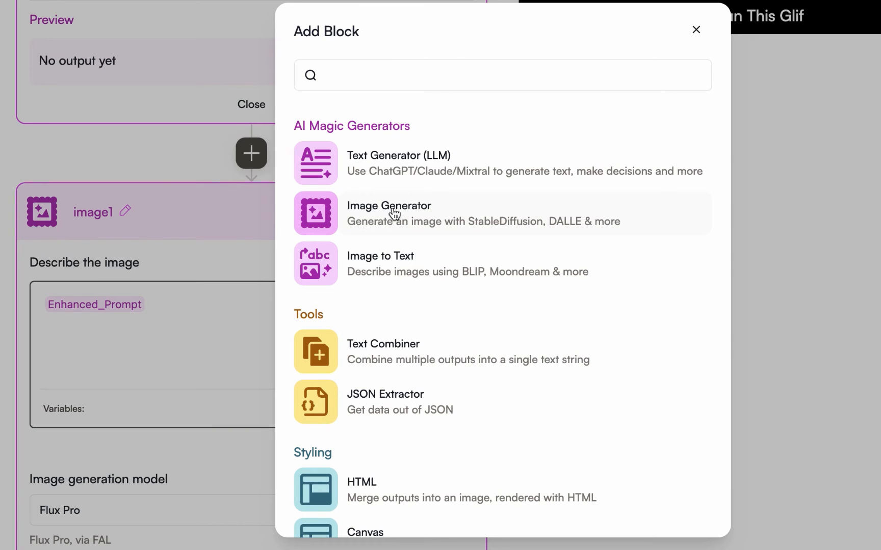
click(695, 29)
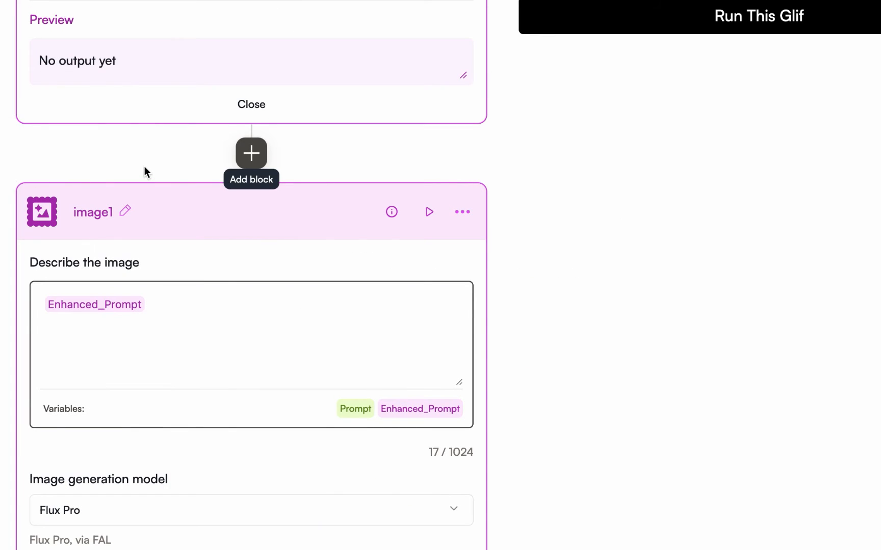
mouse_move(177, 158)
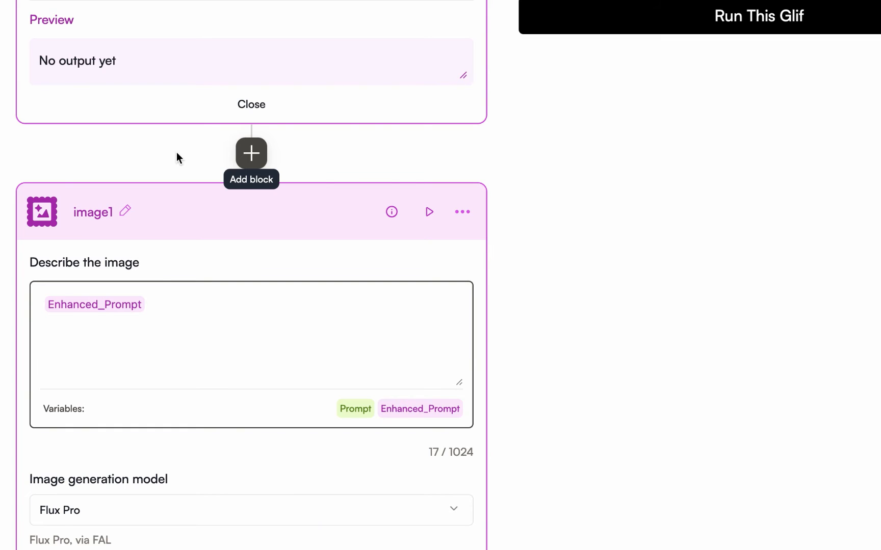
- Switch the Enhanced_Prompt block's model from gpt-4 to gpt-4o in Advanced controls
scroll(up, 3)
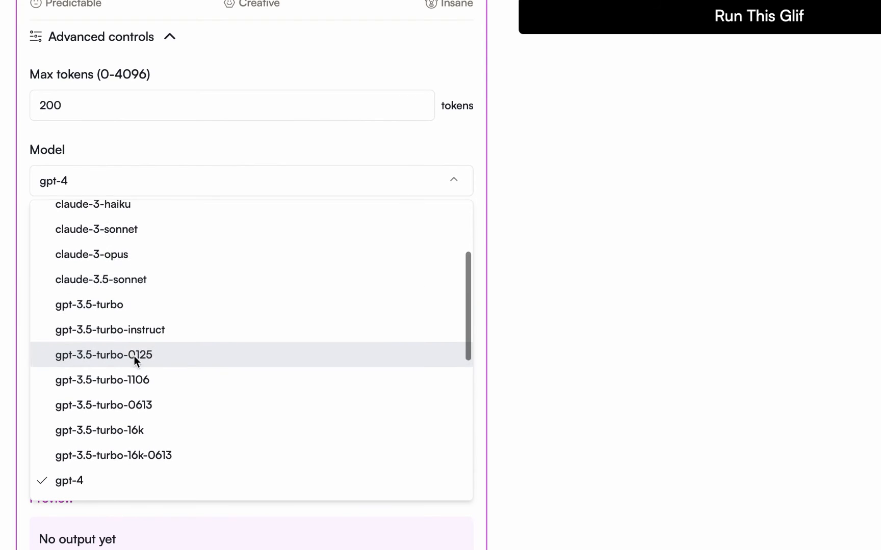
scroll(down, 3)
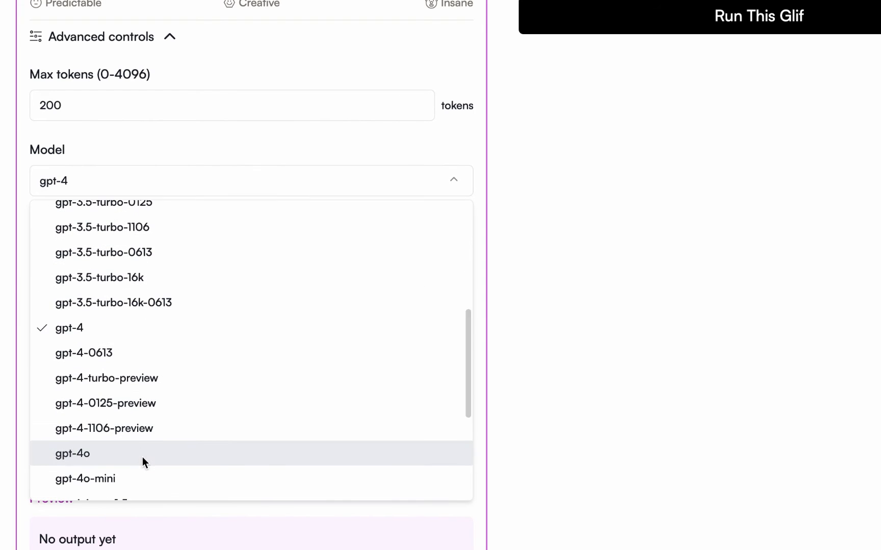
click(73, 453)
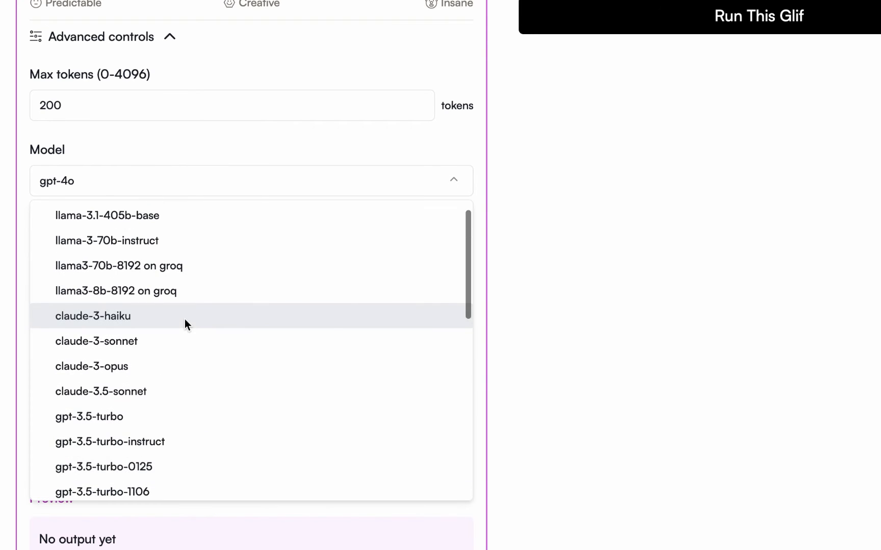
scroll(down, 3)
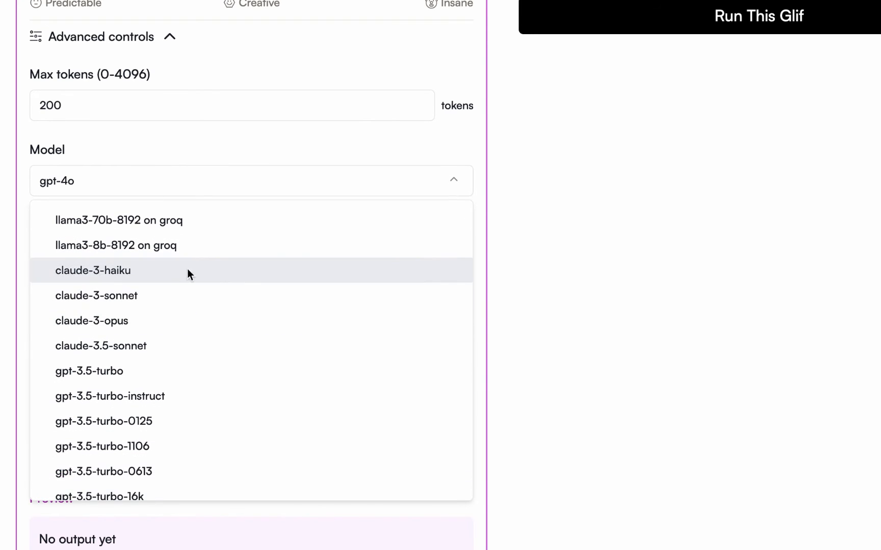
mouse_move(101, 346)
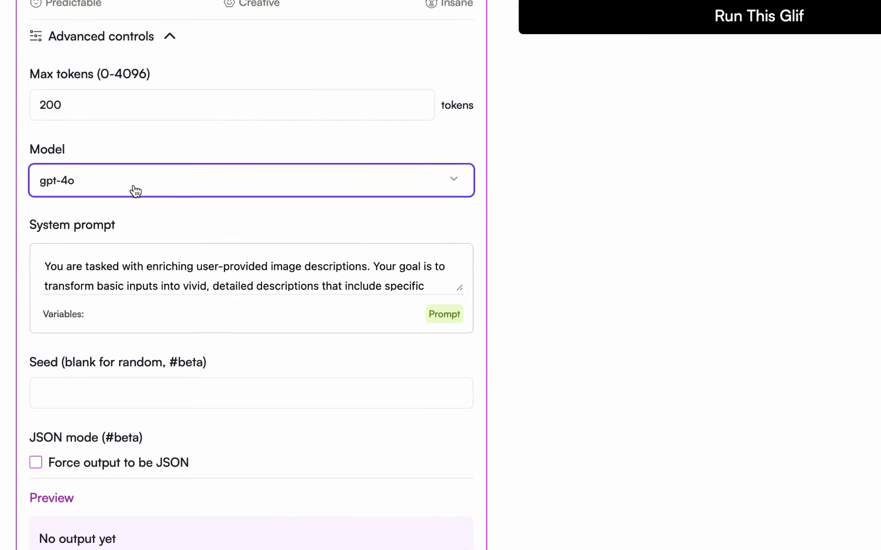
scroll(down, 3)
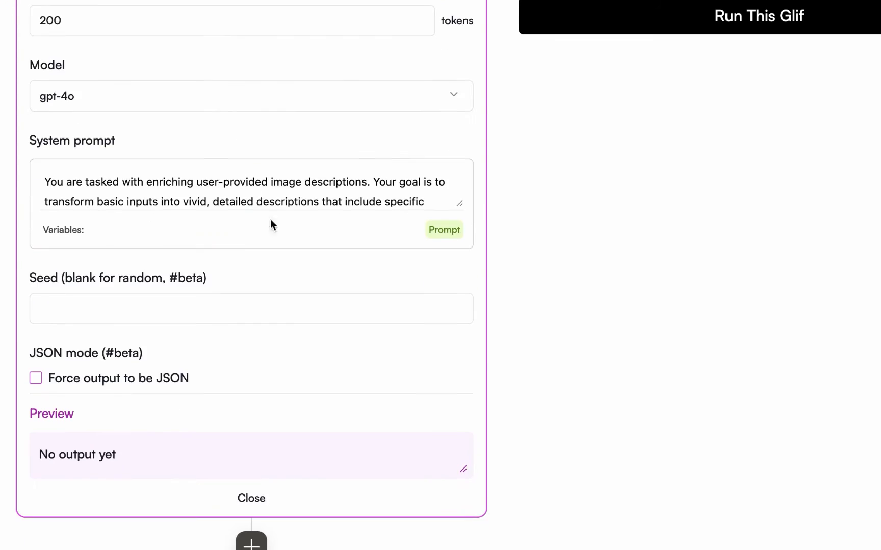
scroll(down, 3)
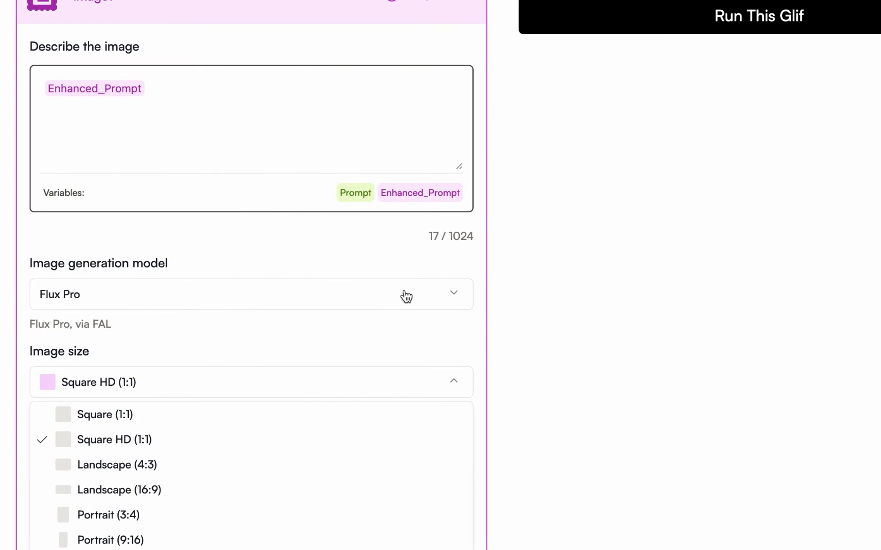
mouse_move(166, 439)
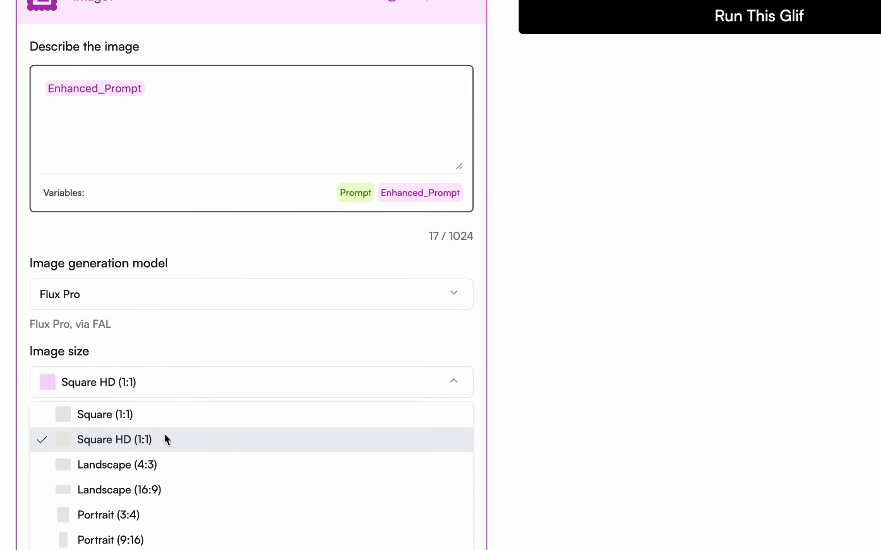
scroll(down, 3)
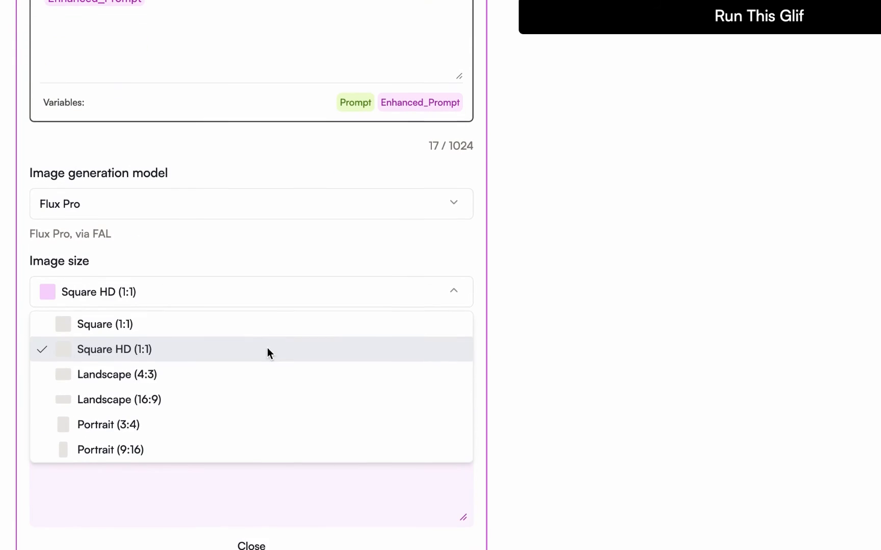
mouse_move(169, 399)
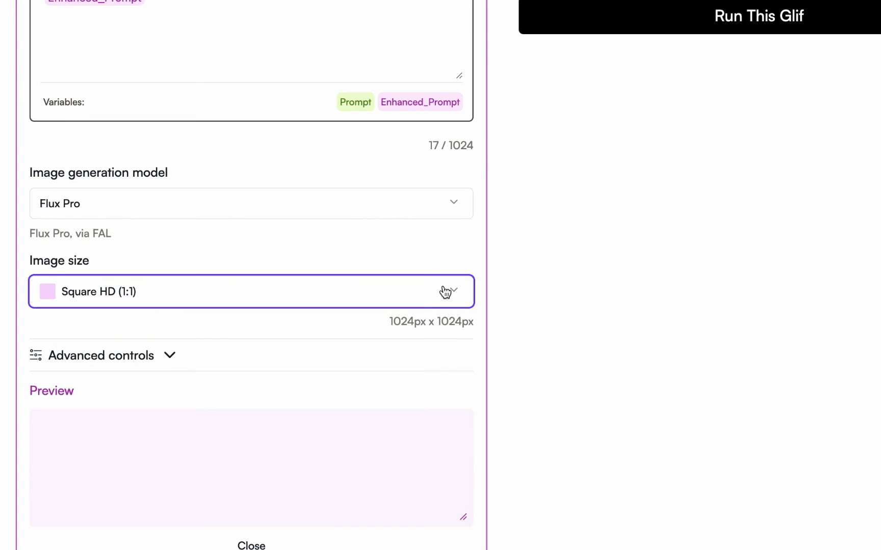
scroll(up, 3)
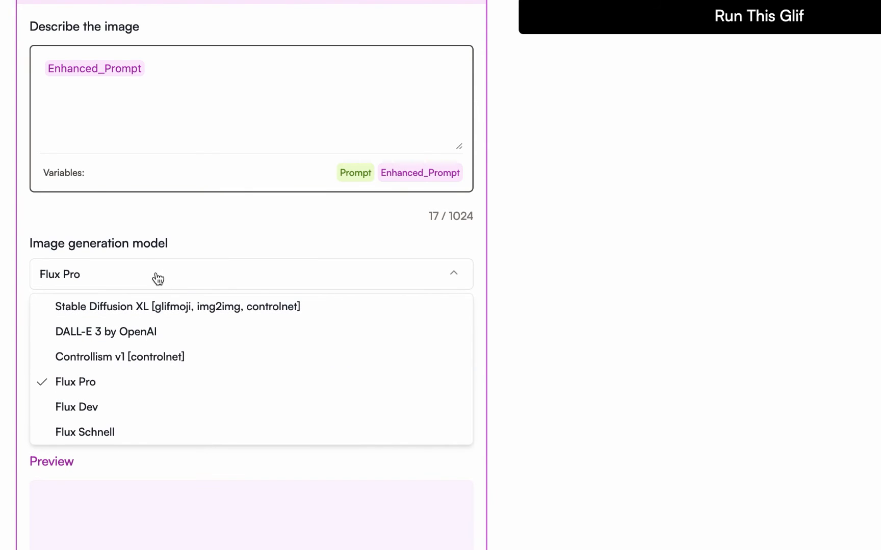
mouse_move(77, 406)
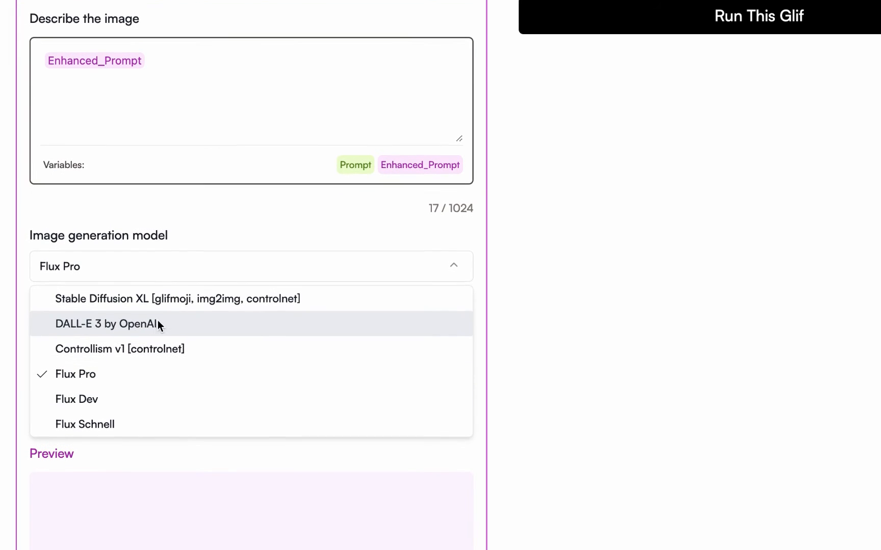
click(74, 374)
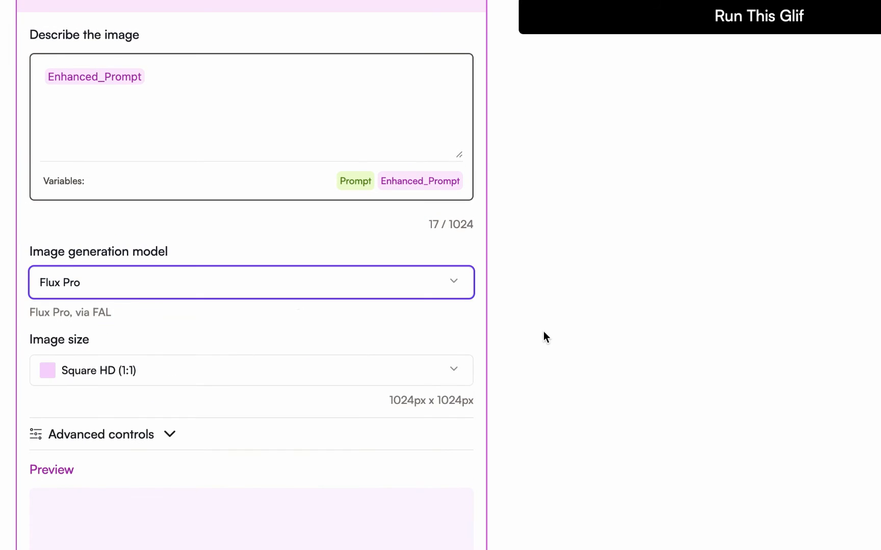
scroll(up, 3)
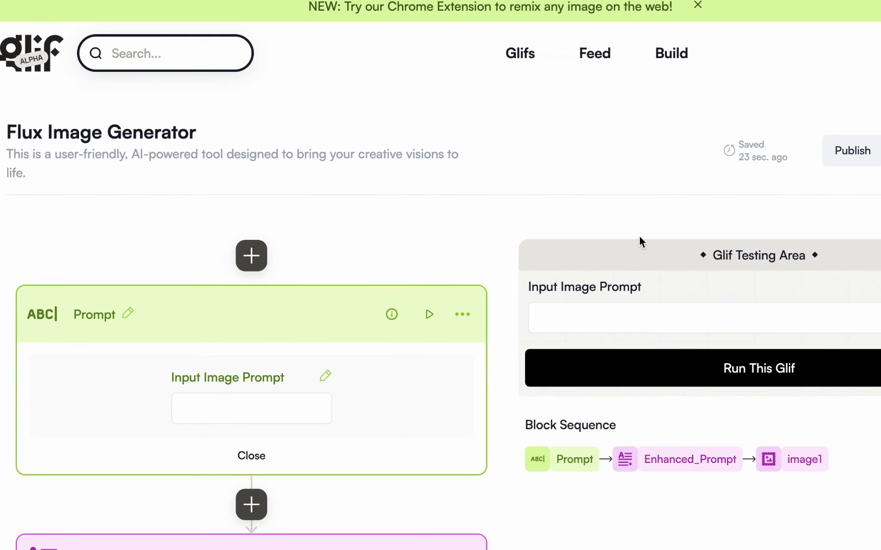
- Enter the young black woman business-casual portrait prompt in the testing area's Input Image Prompt
click(696, 6)
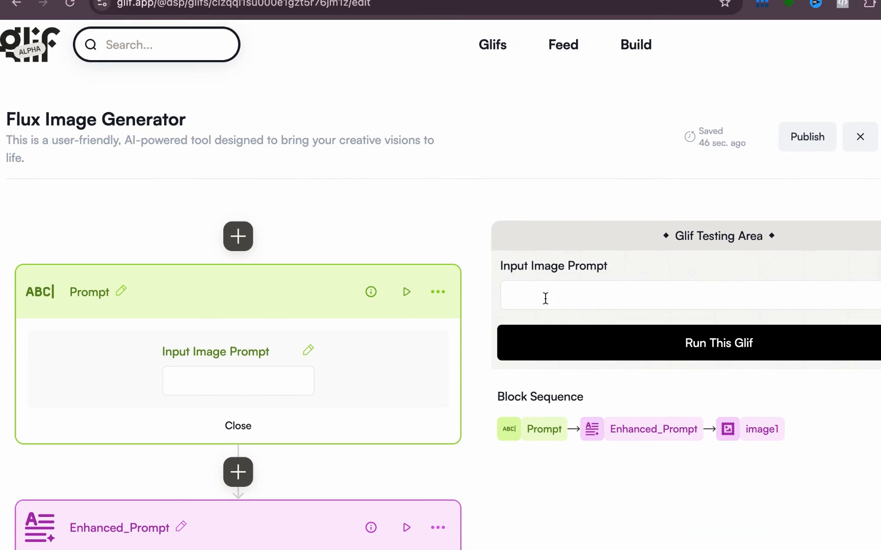
click(629, 295)
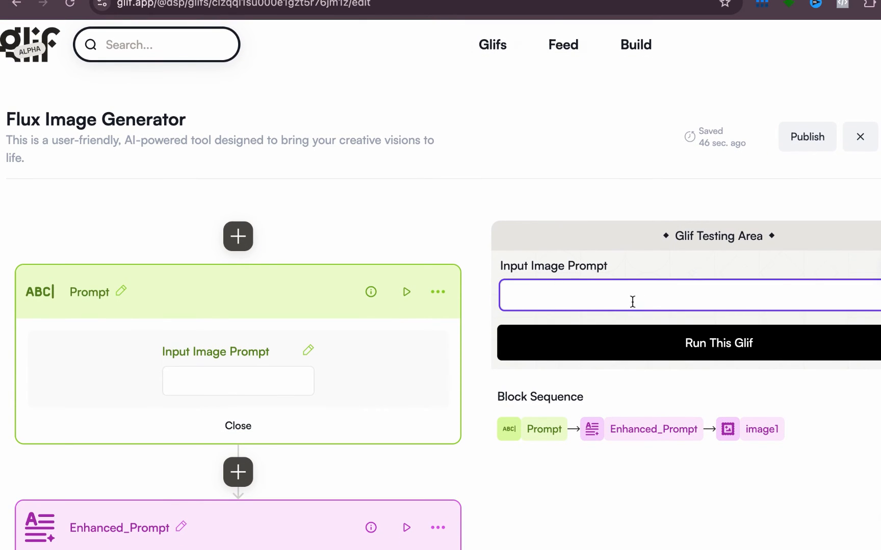
text(A photorealistic portrait of a young black woman in her early 30s wearing a business-casual outfit.)
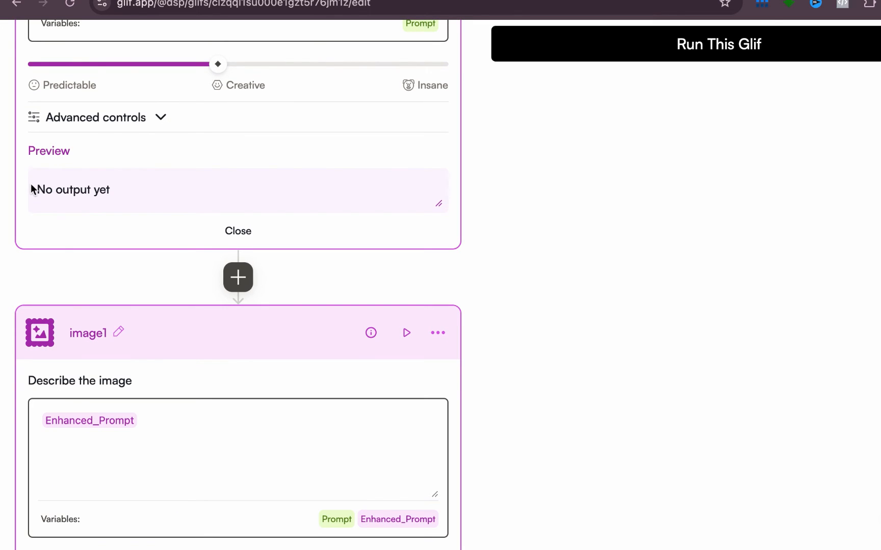
mouse_move(655, 221)
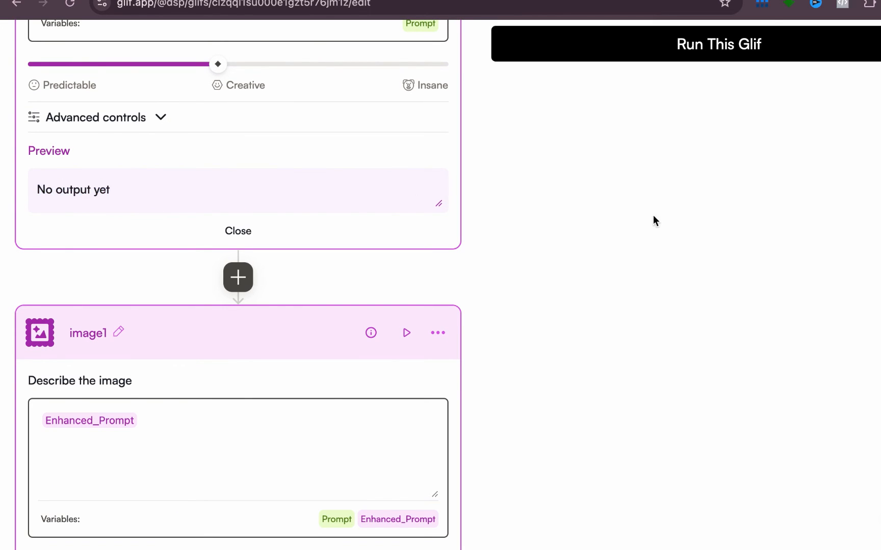
scroll(up, 3)
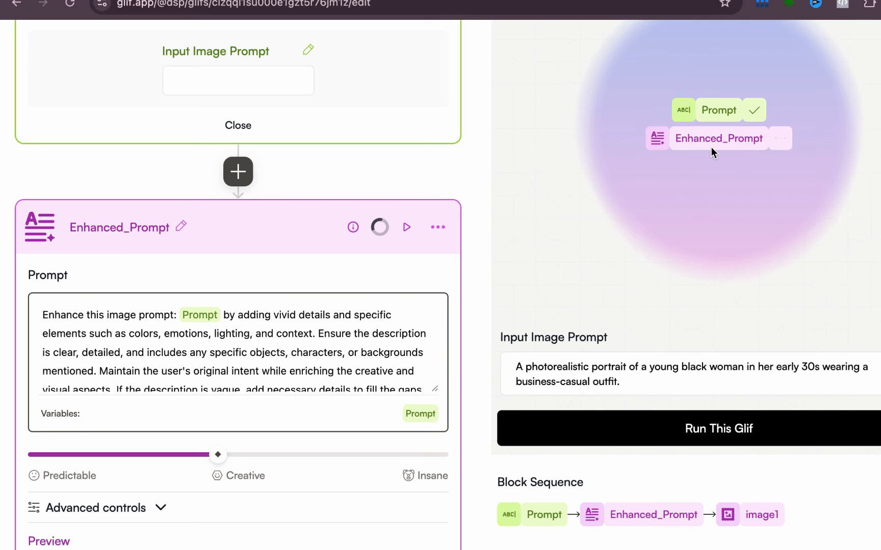
- Review the Enhanced_Prompt preview's detailed description while the image1 block generates
scroll(down, 3)
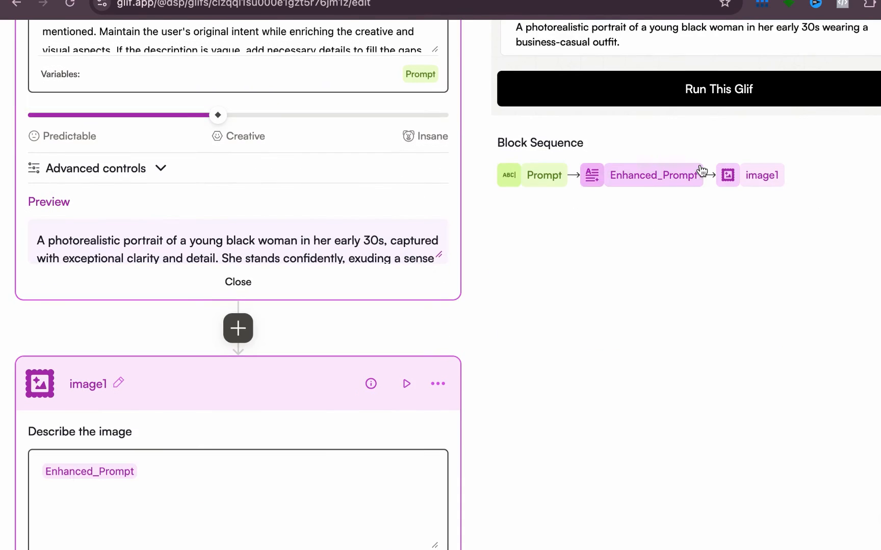
scroll(down, 3)
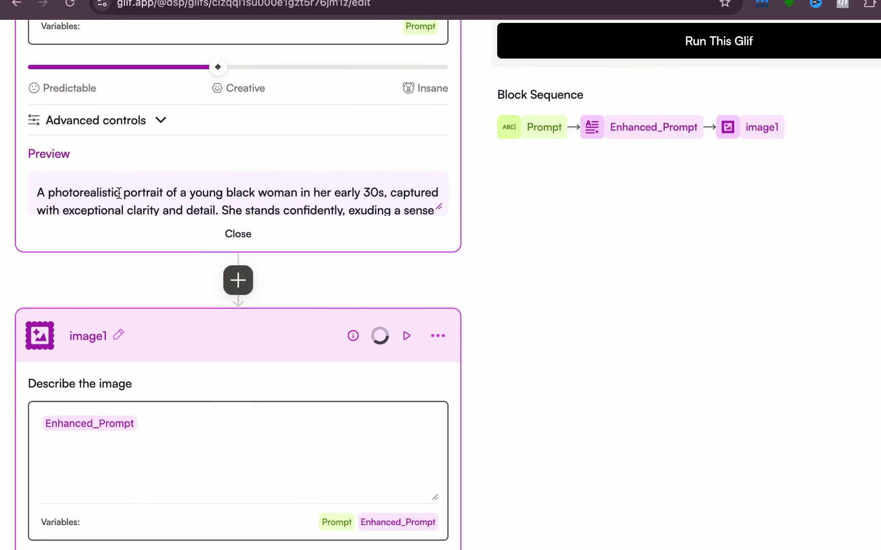
scroll(down, 3)
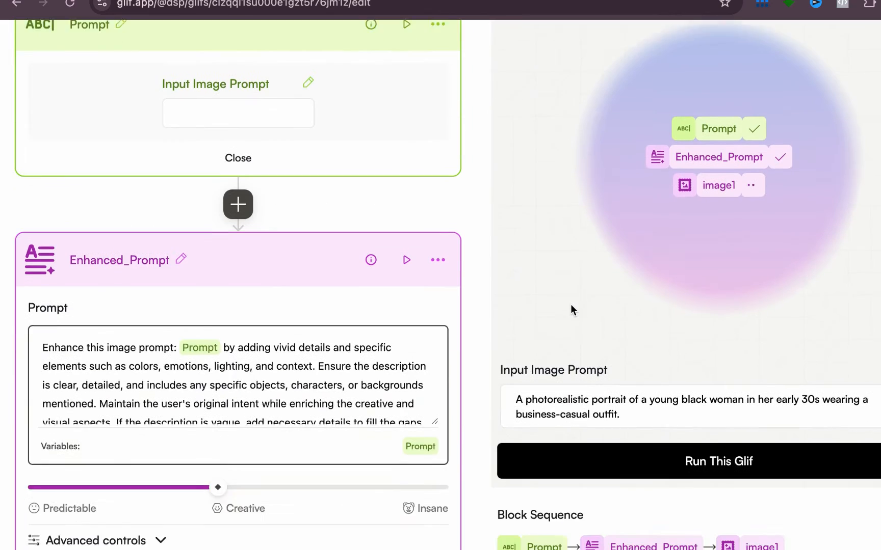
scroll(down, 3)
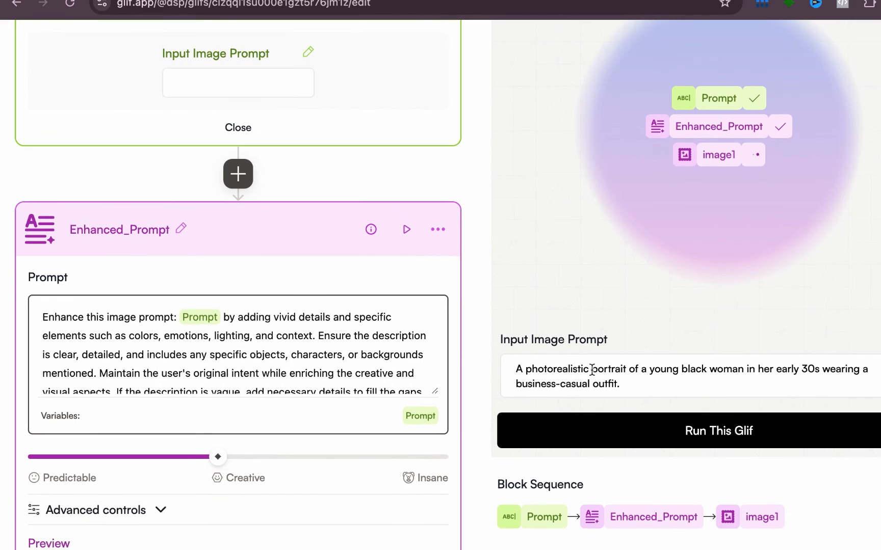
scroll(down, 3)
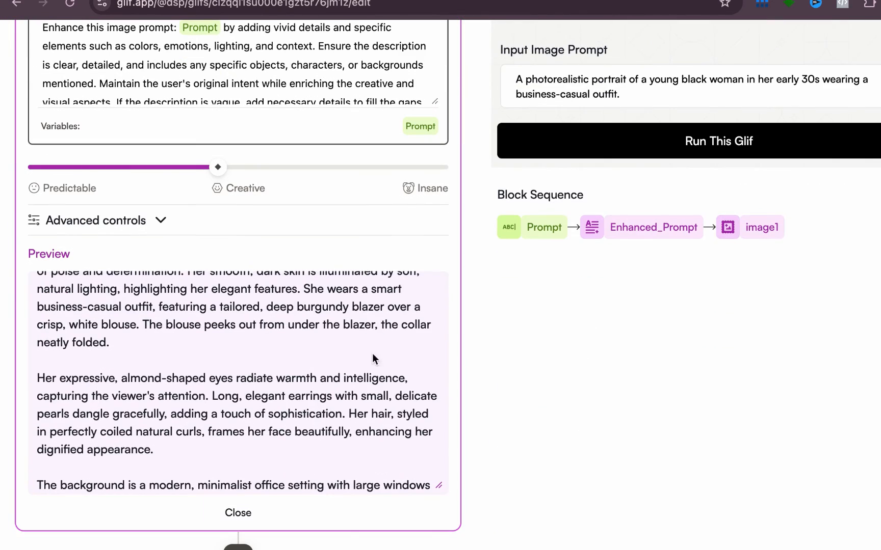
scroll(up, 3)
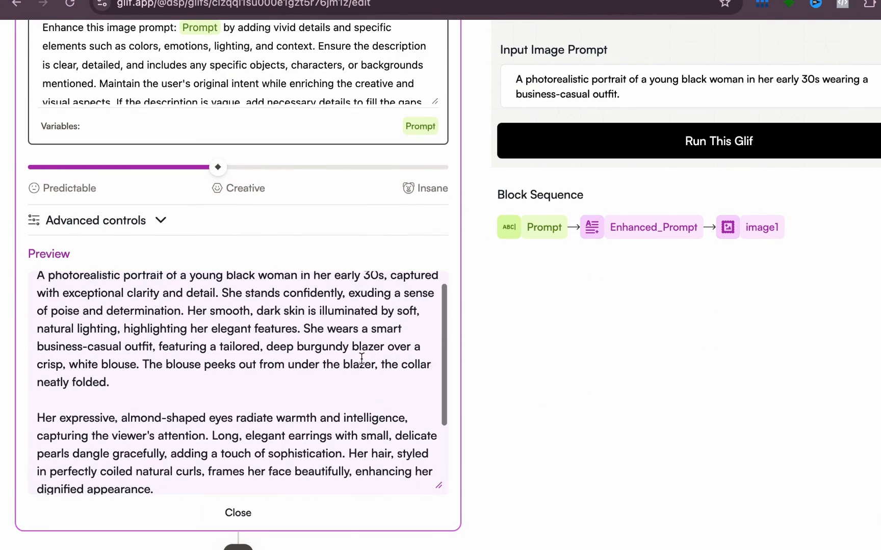
scroll(down, 3)
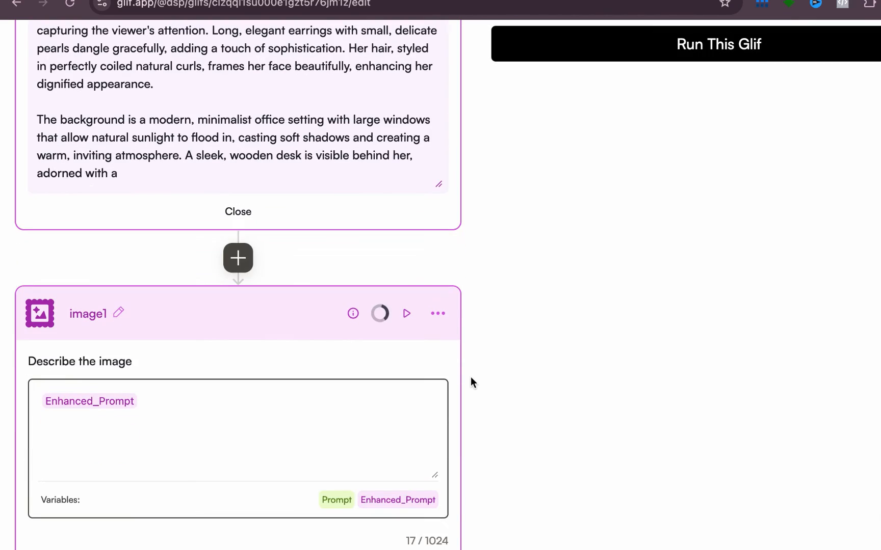
scroll(up, 3)
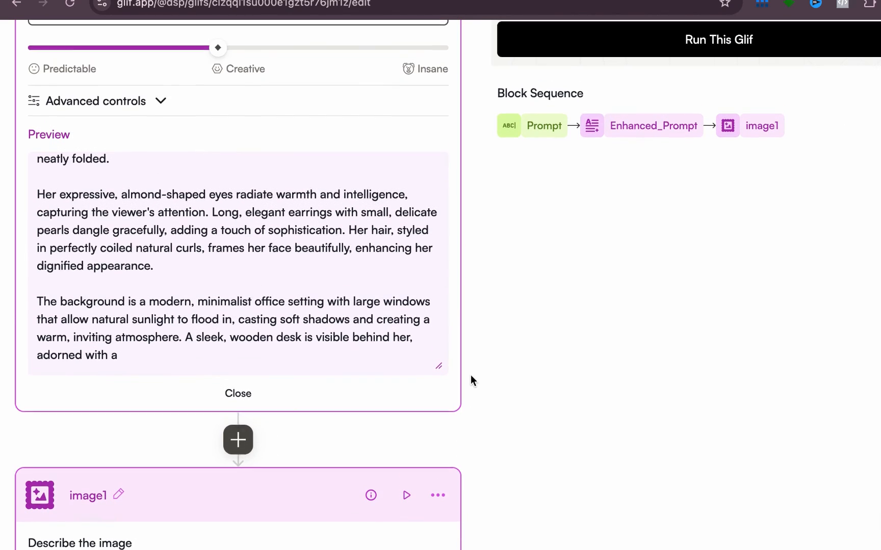
scroll(down, 3)
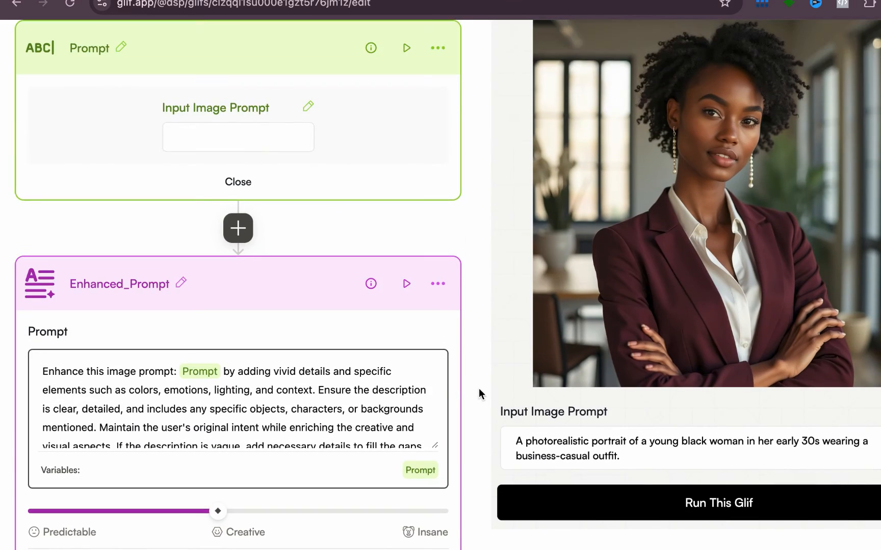
- Enlarge the generated burgundy-blazer portrait in the testing area for a closer look
scroll(up, 3)
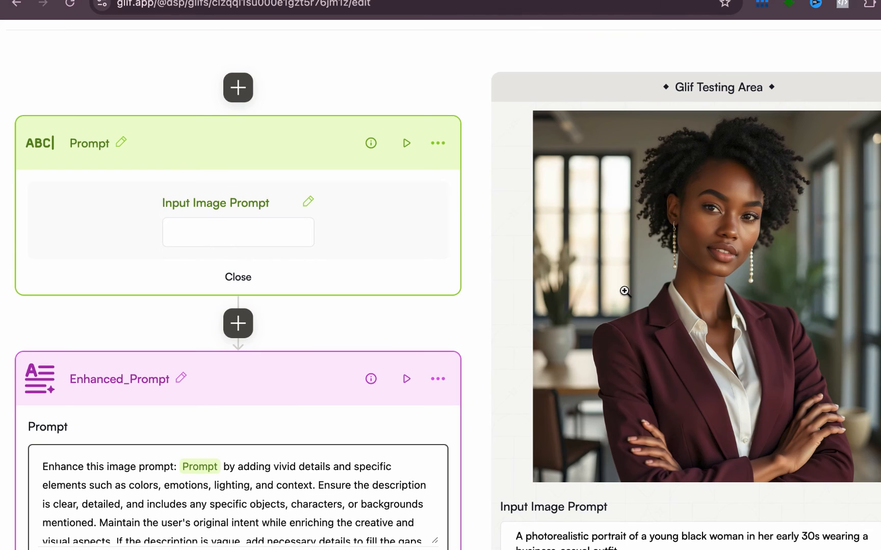
mouse_move(514, 147)
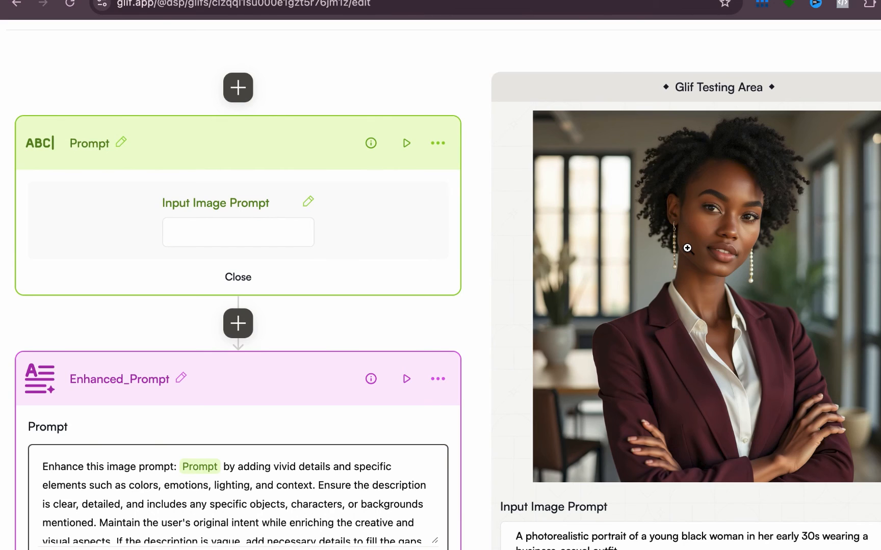
click(686, 249)
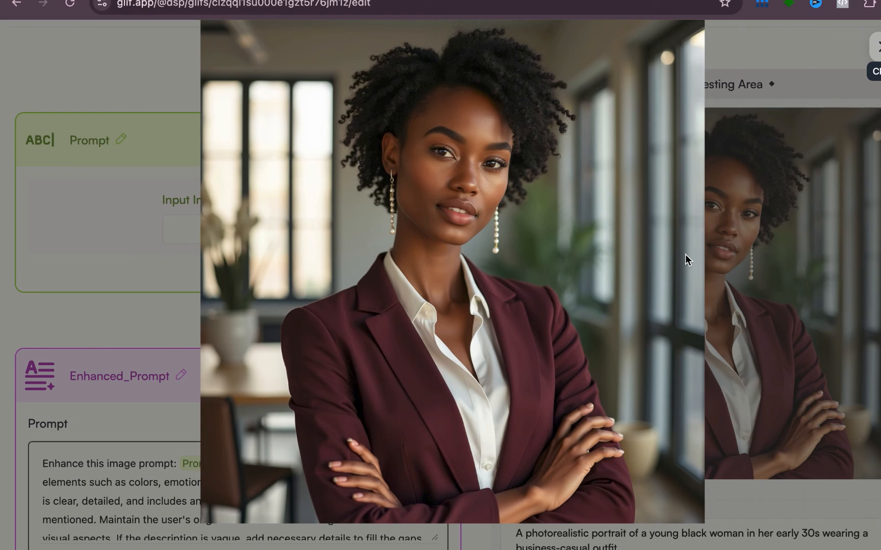
mouse_move(666, 155)
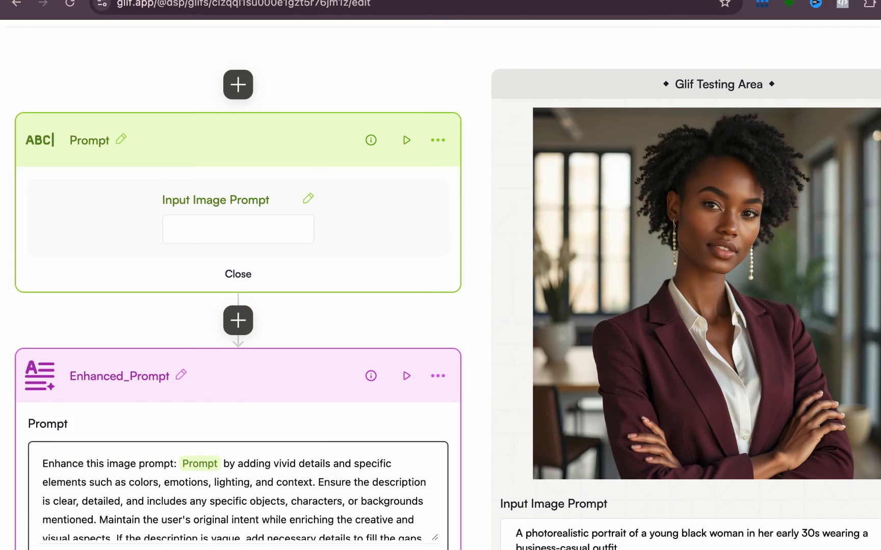
scroll(up, 3)
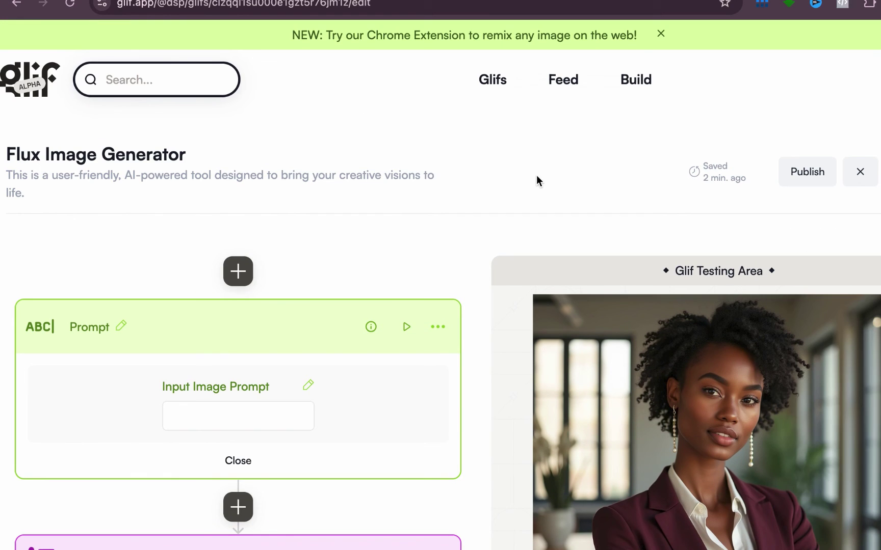
scroll(down, 3)
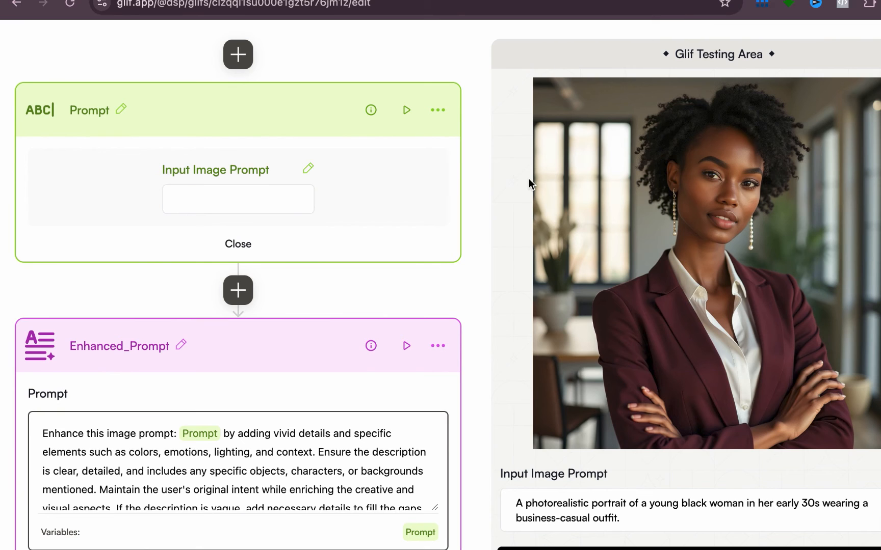
scroll(down, 3)
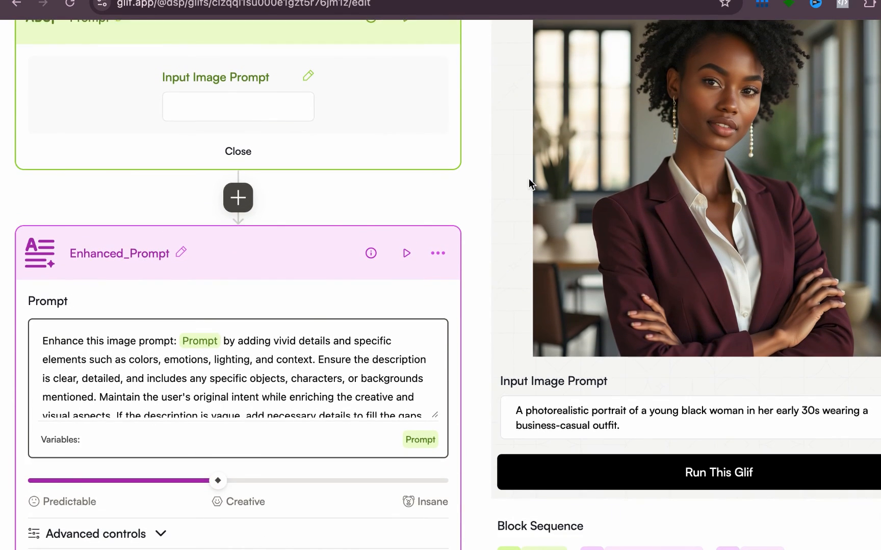
scroll(up, 3)
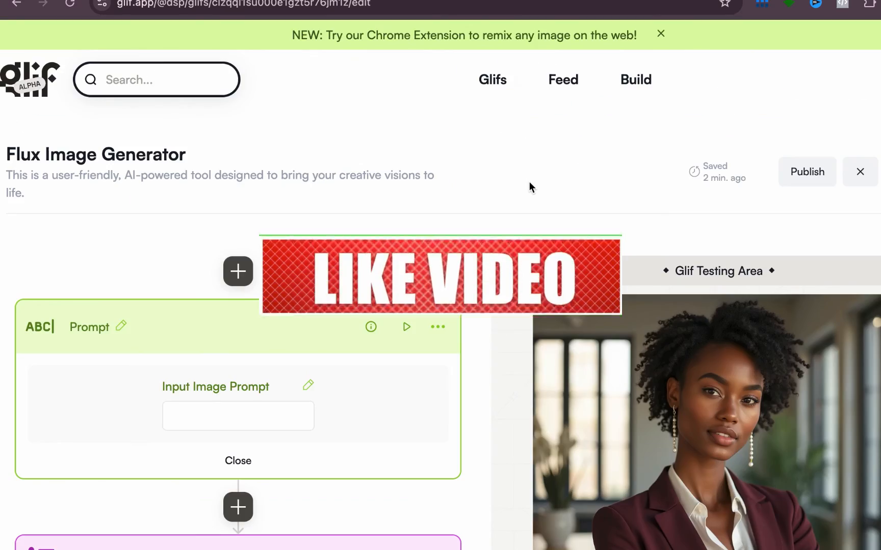
scroll(down, 3)
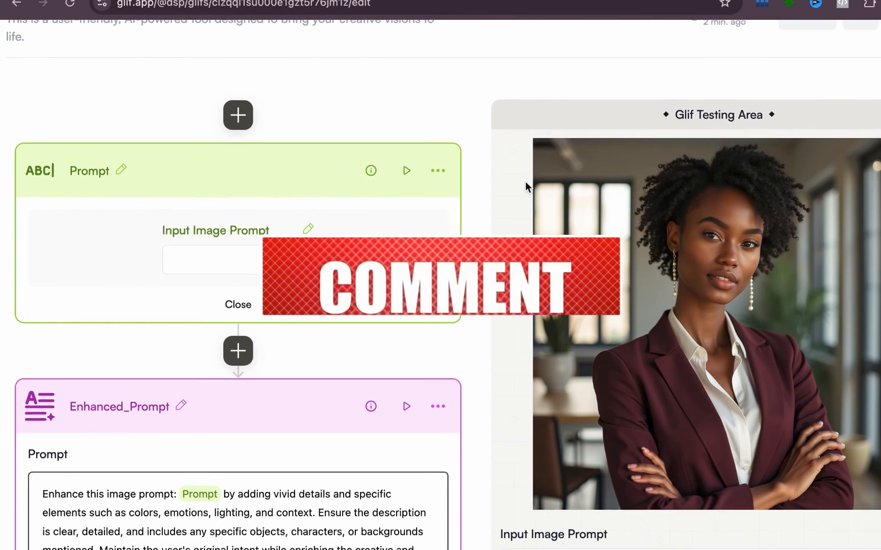
mouse_move(465, 97)
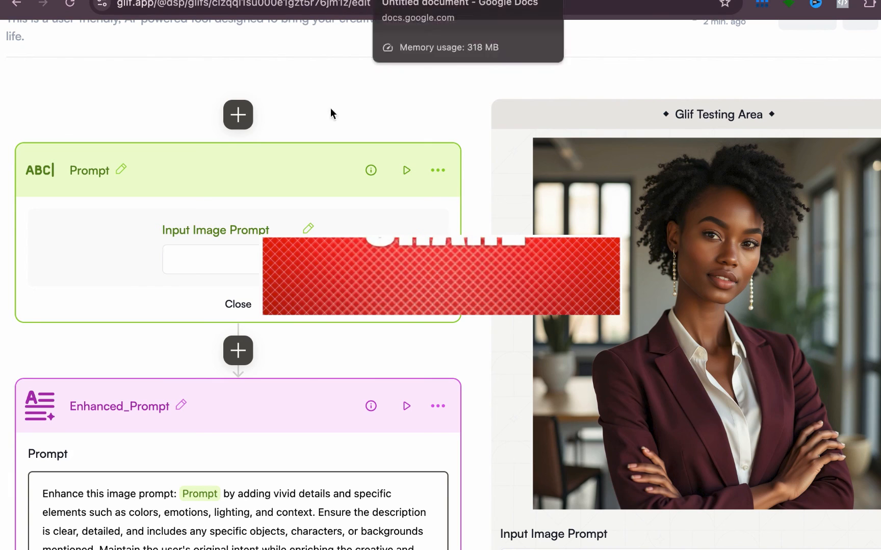
scroll(up, 3)
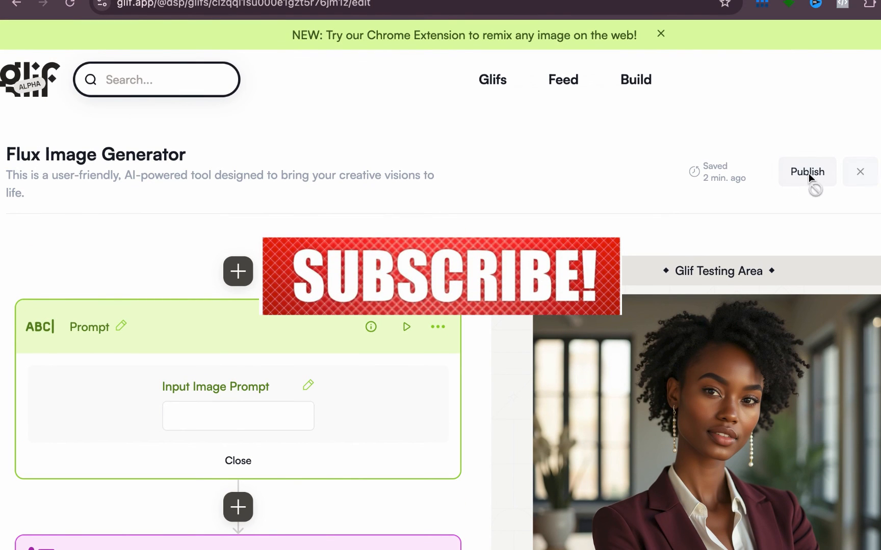
- Publish the glif, run it on the dew-covered red rose prompt, and enlarge the generated rose image
click(806, 172)
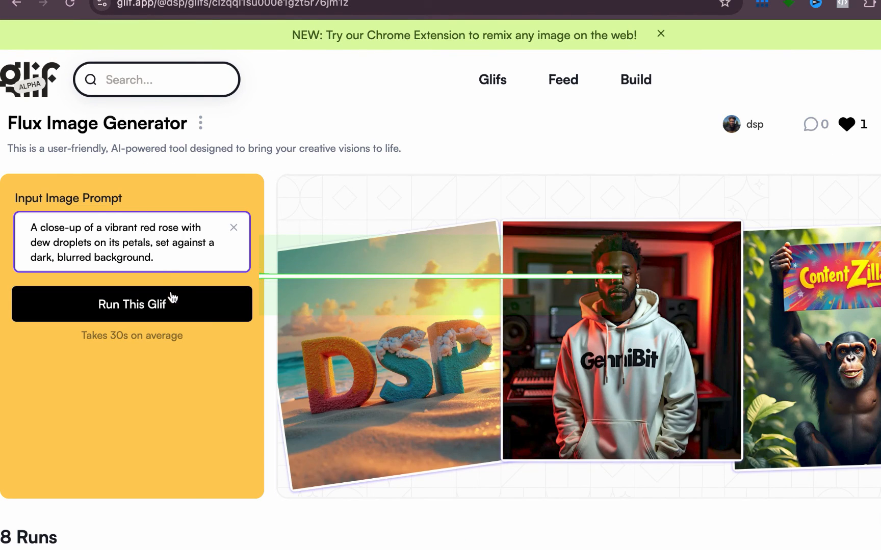
click(132, 304)
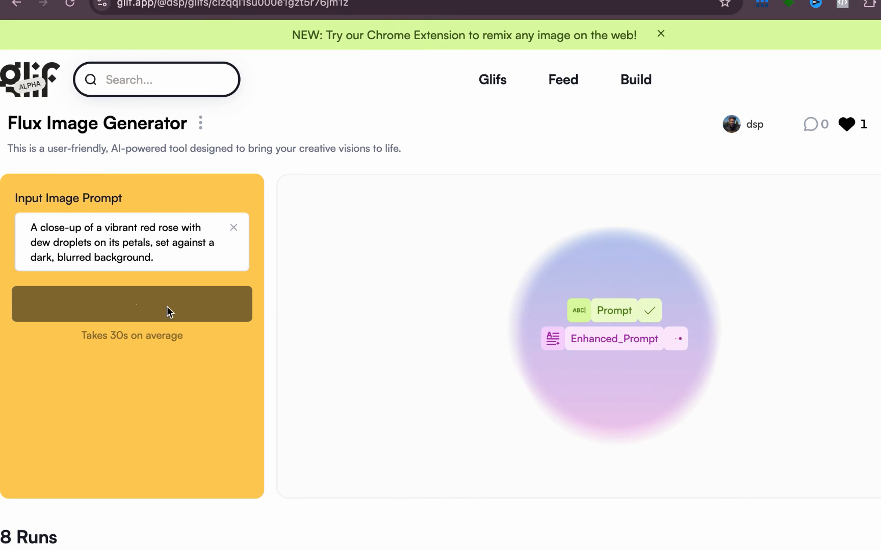
click(131, 303)
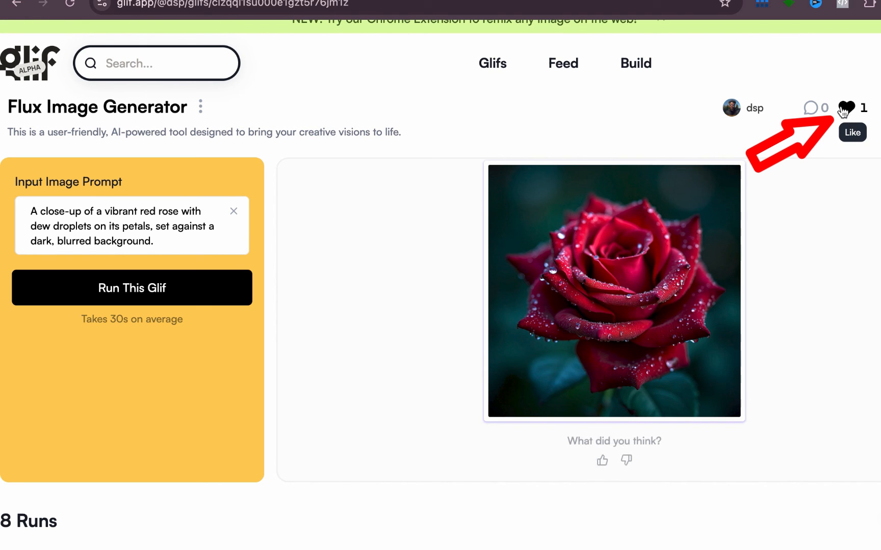
click(613, 290)
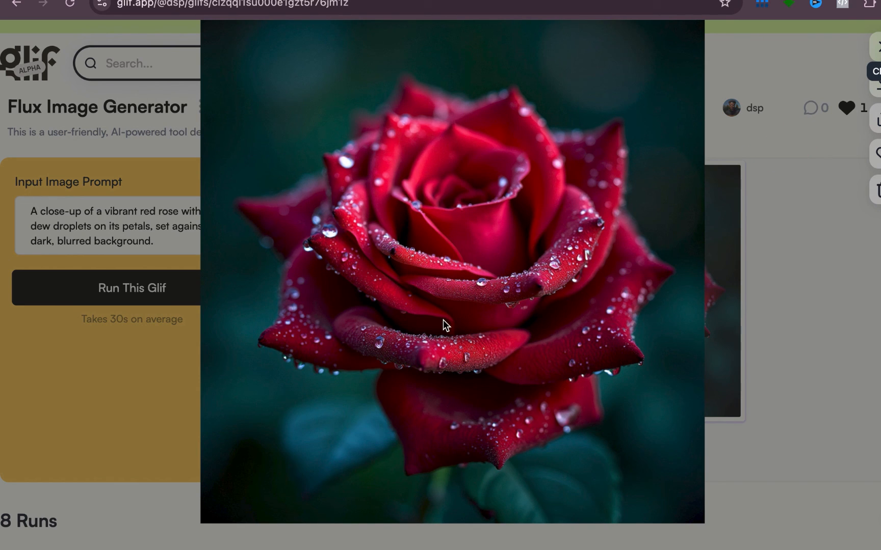
mouse_move(611, 312)
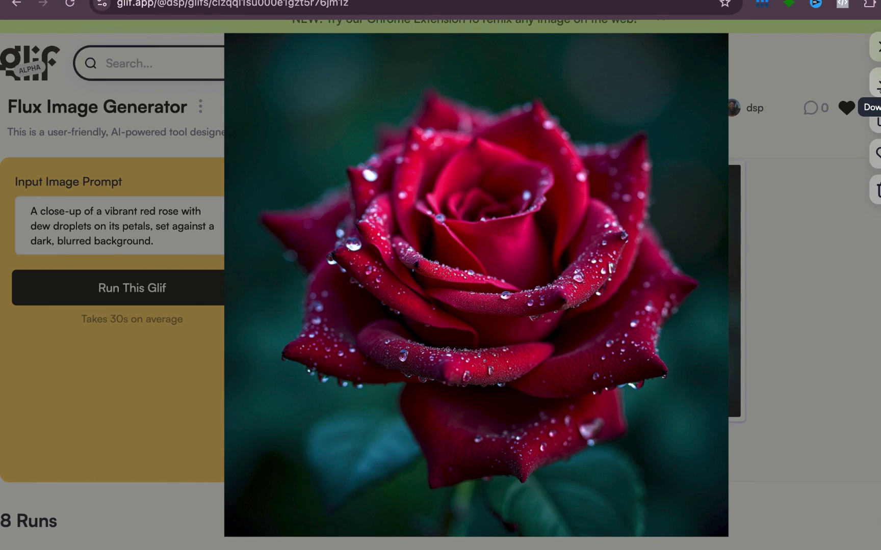
click(847, 108)
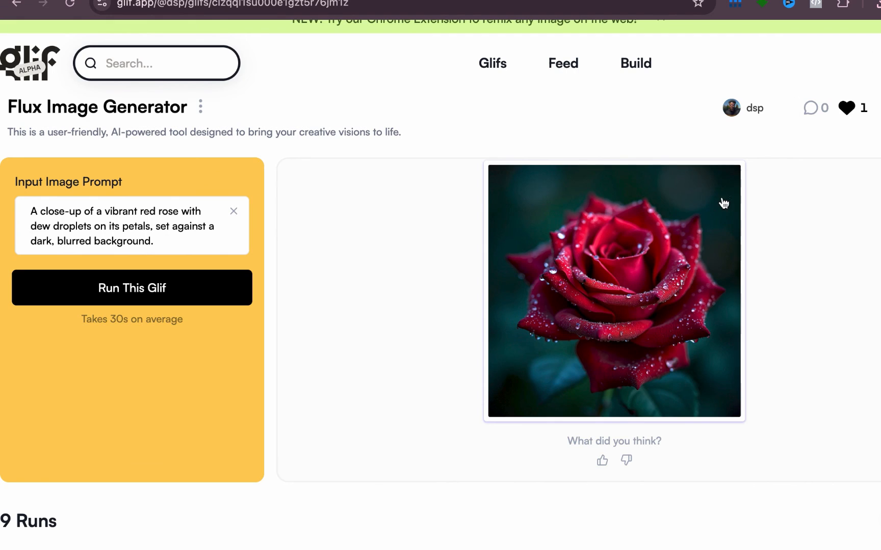
scroll(down, 3)
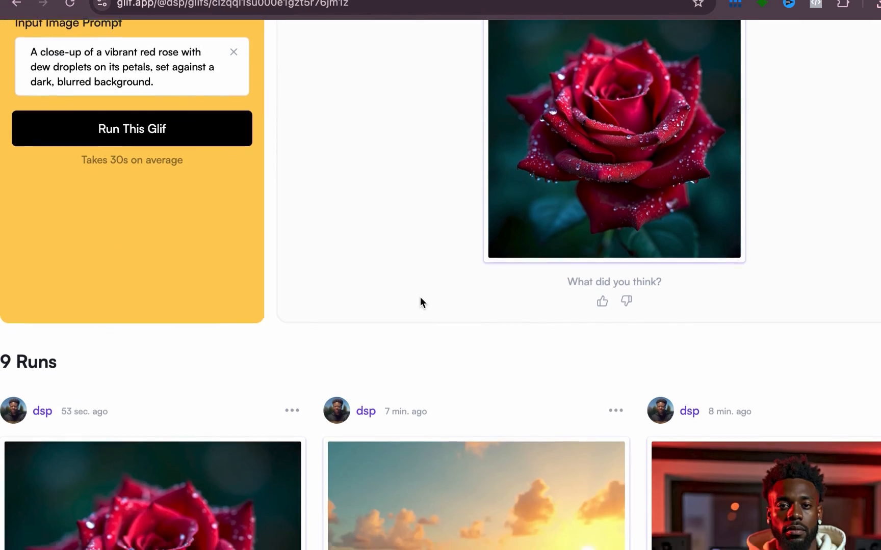
scroll(down, 3)
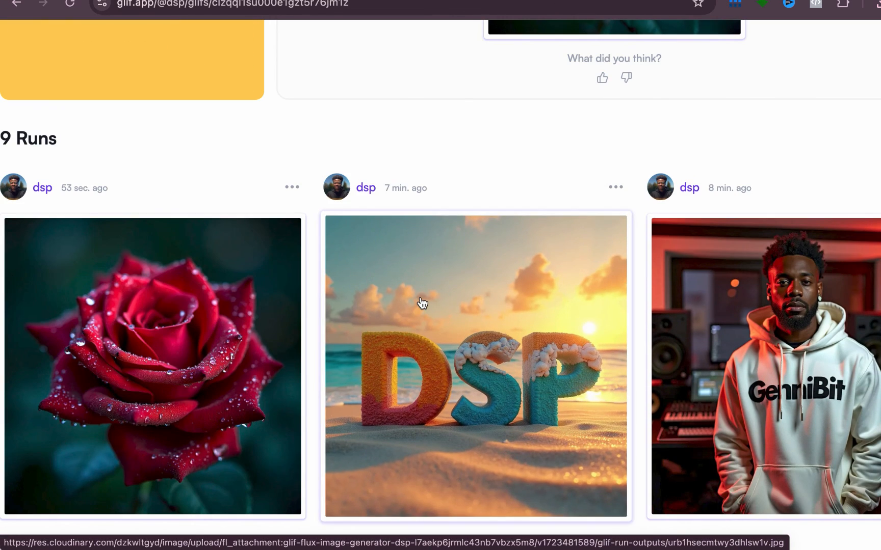
scroll(down, 3)
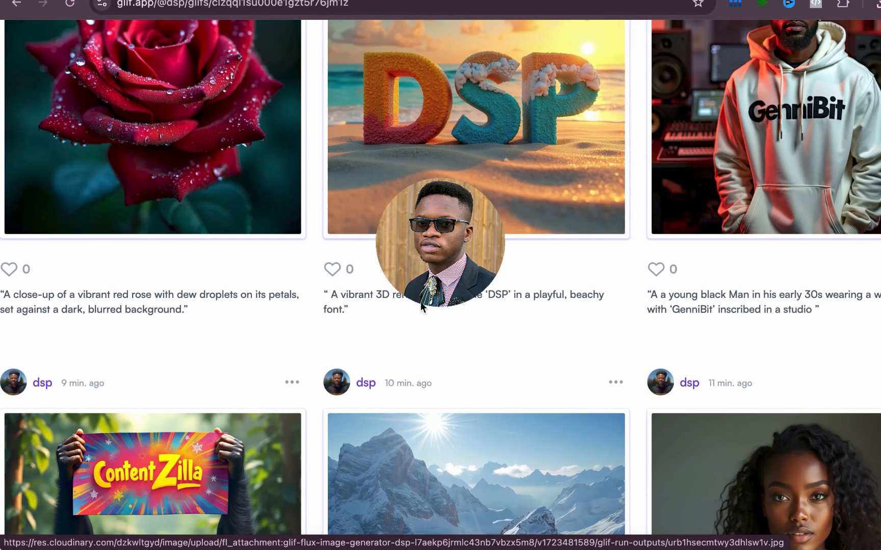